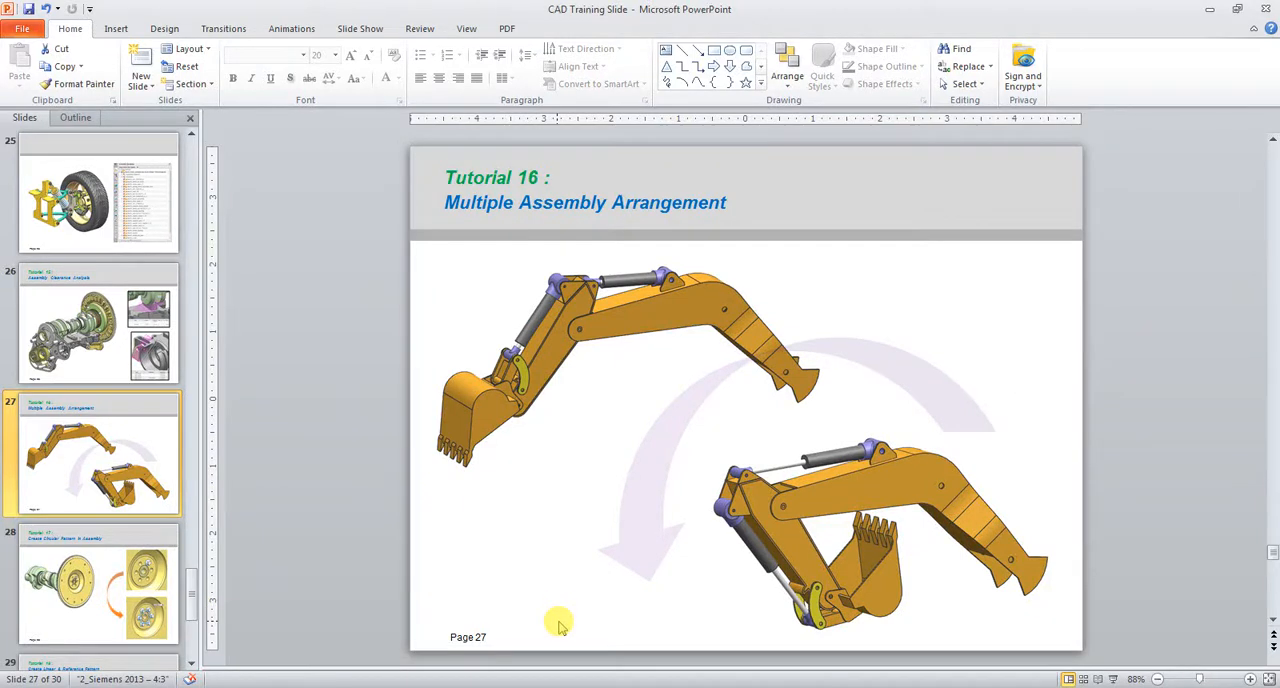
{"action": "mouse_move", "coordinate": [548, 558]}
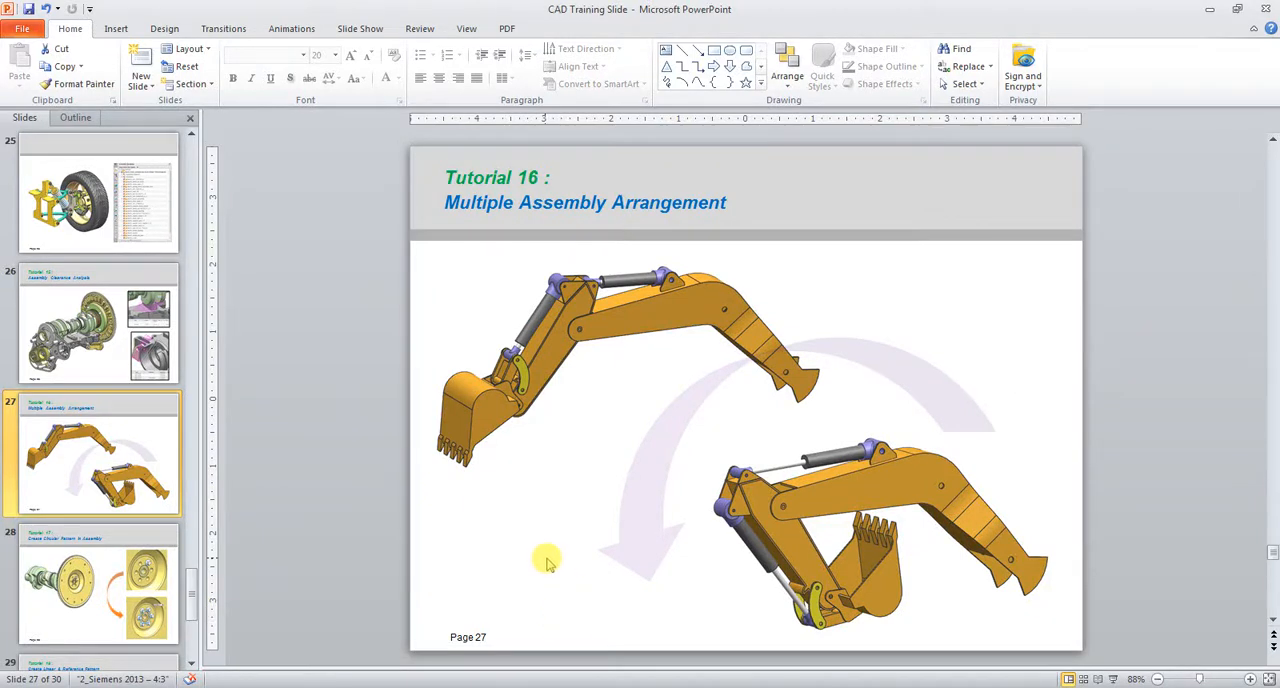
{"action": "mouse_move", "coordinate": [532, 562]}
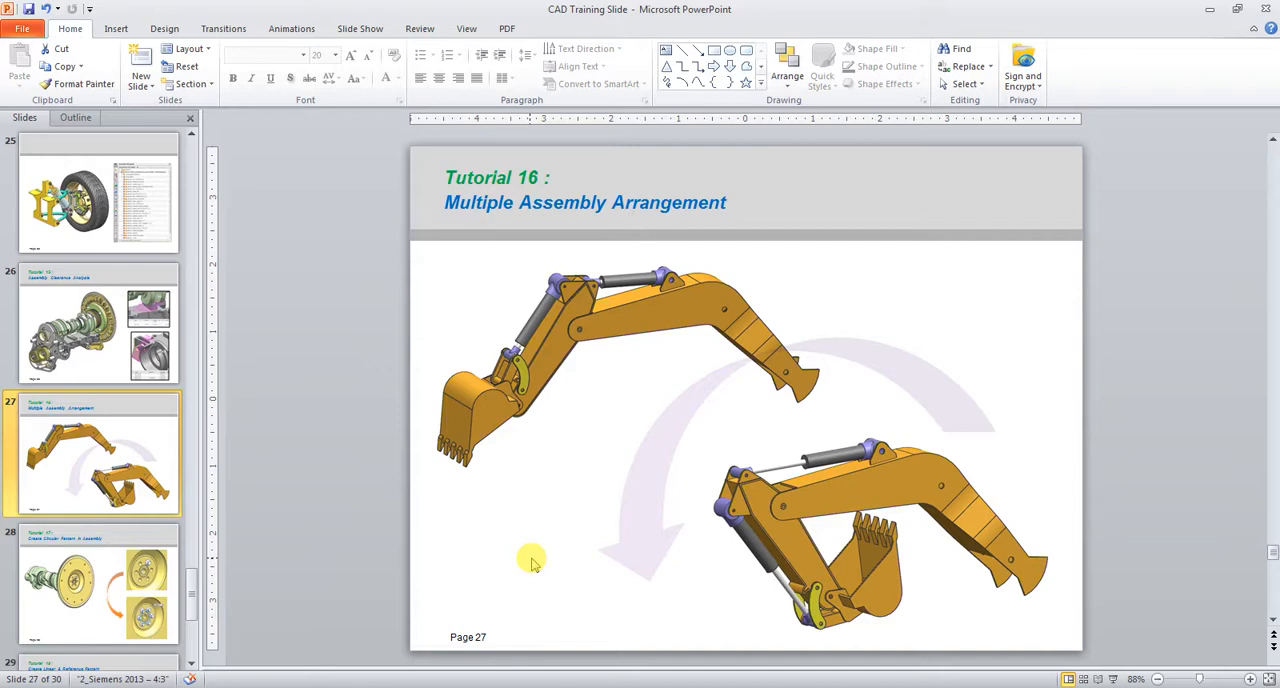
{"action": "mouse_move", "coordinate": [528, 300]}
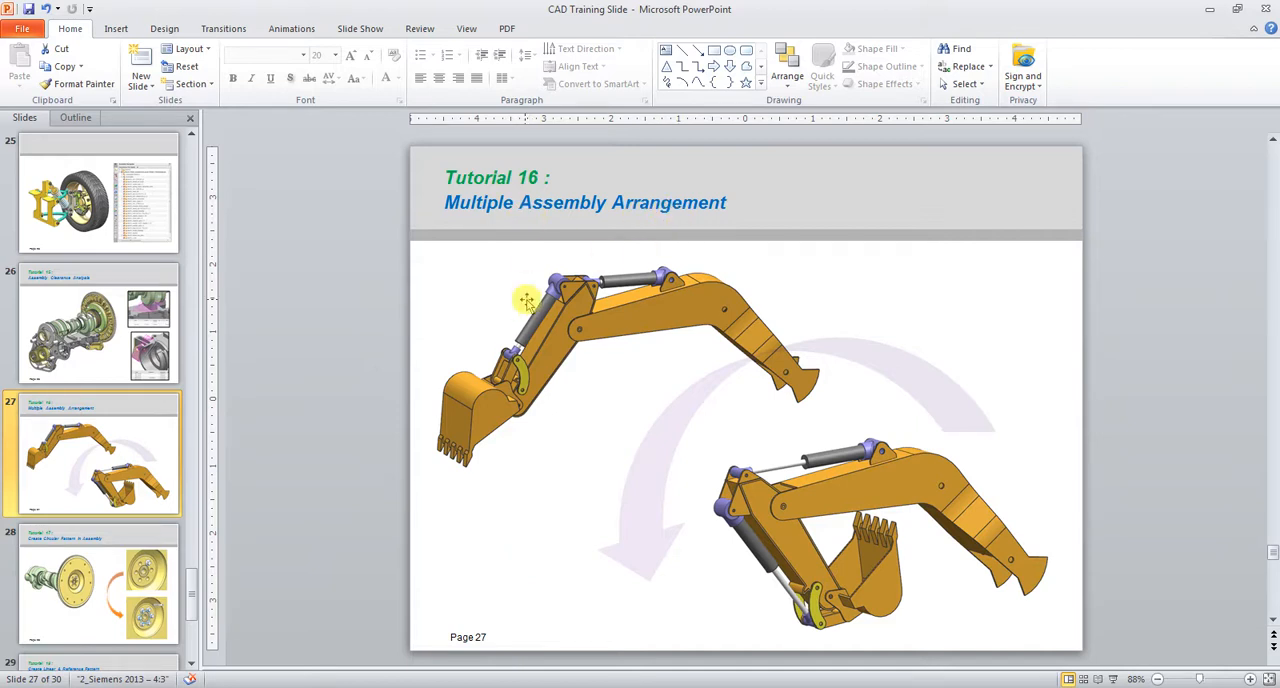
{"action": "mouse_move", "coordinate": [440, 344]}
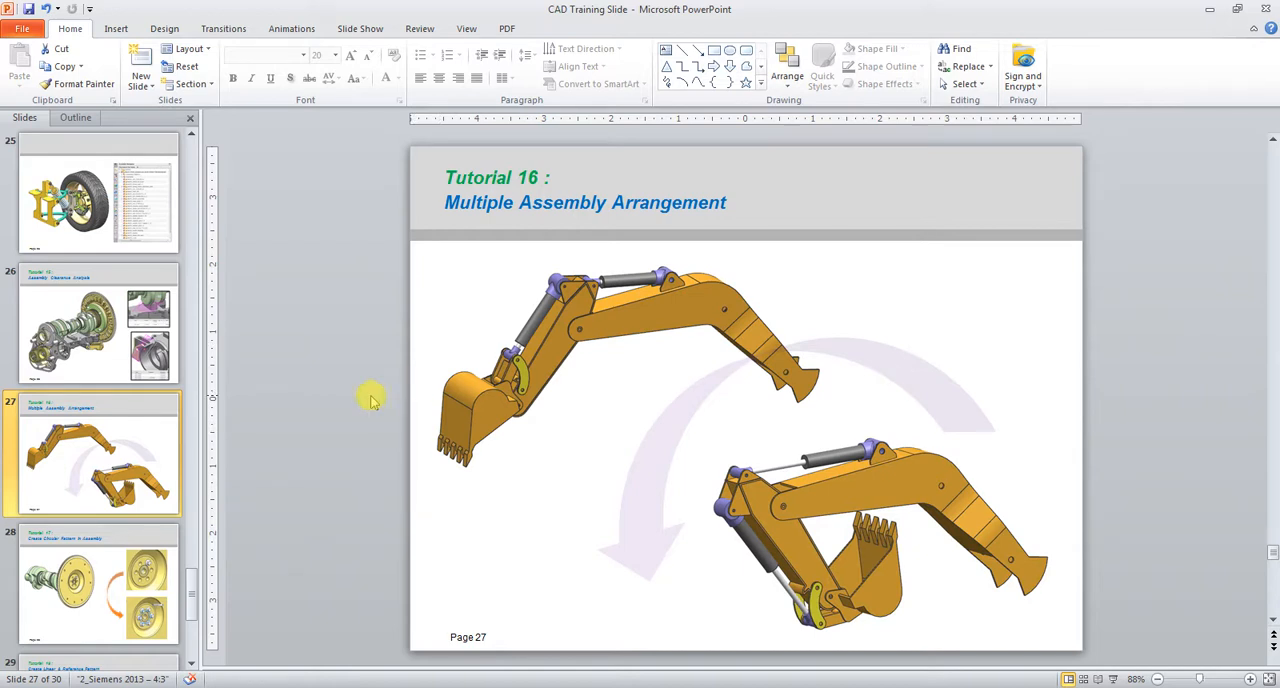
{"action": "mouse_move", "coordinate": [332, 416]}
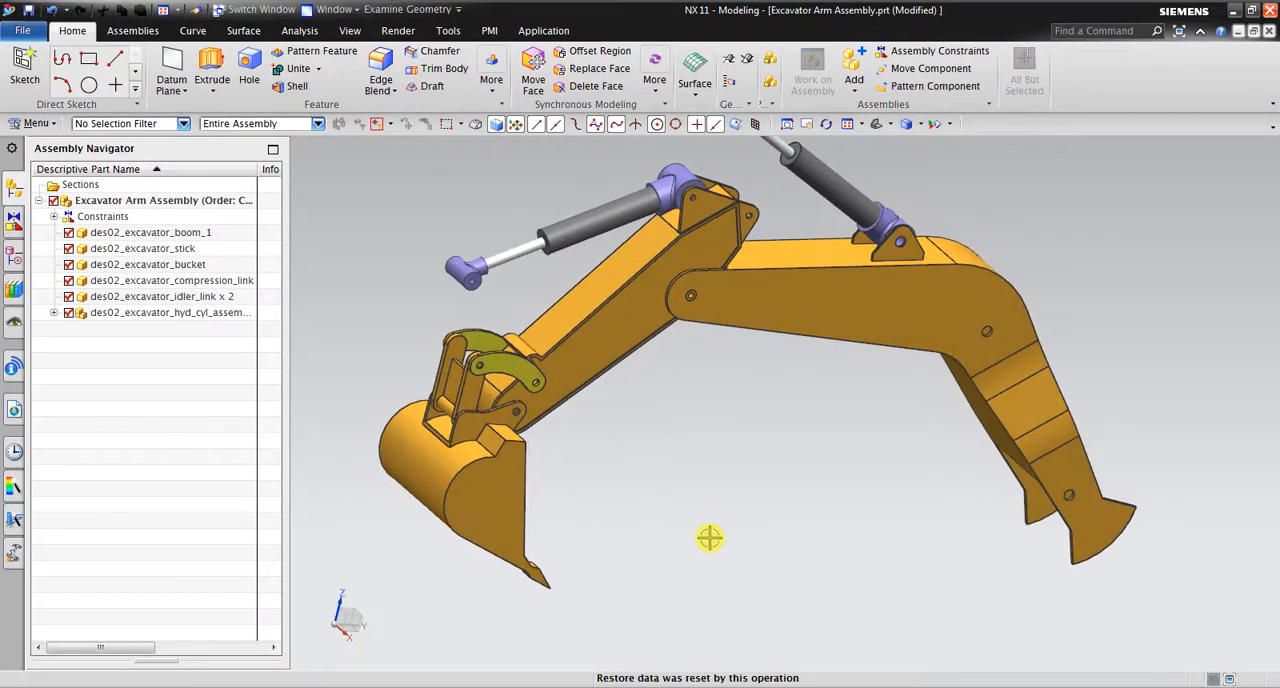
- Rotate the excavator arm for a clearer view and switch to the Assemblies commands
{"action": "left_click_drag", "start_coordinate": [710, 538], "coordinate": [742, 436]}
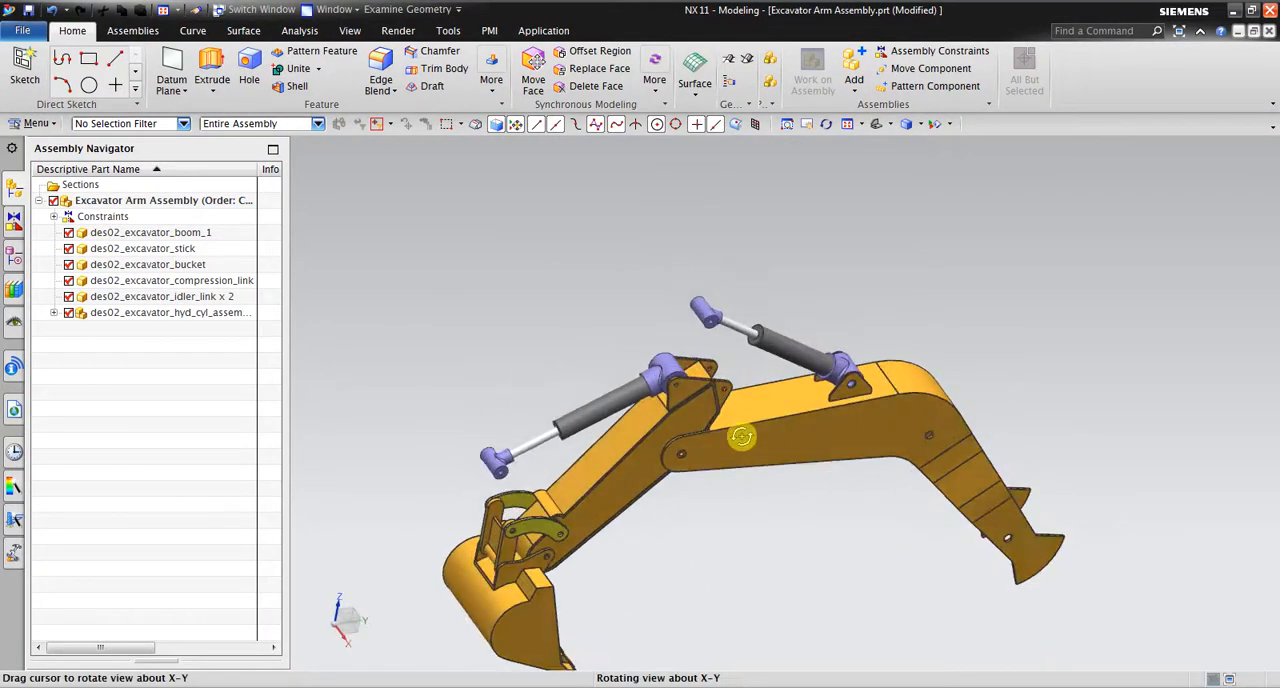
{"action": "left_click_drag", "start_coordinate": [742, 436], "coordinate": [844, 324]}
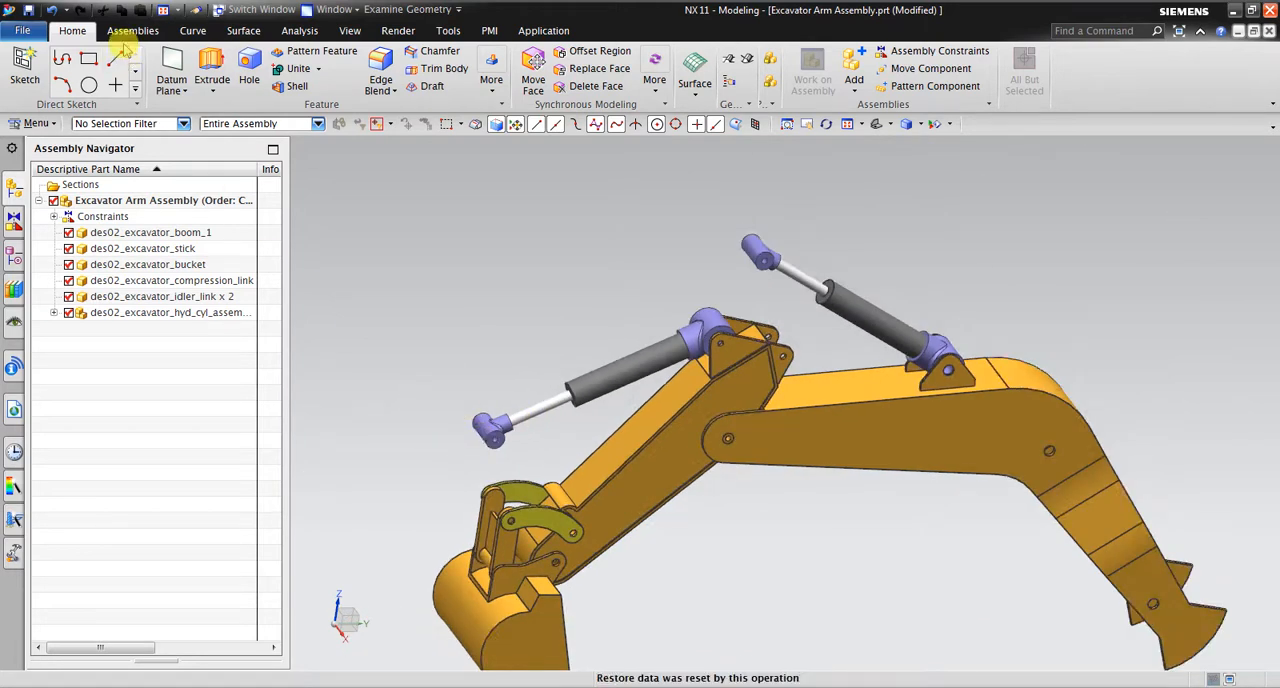
{"action": "left_click", "coordinate": [132, 30]}
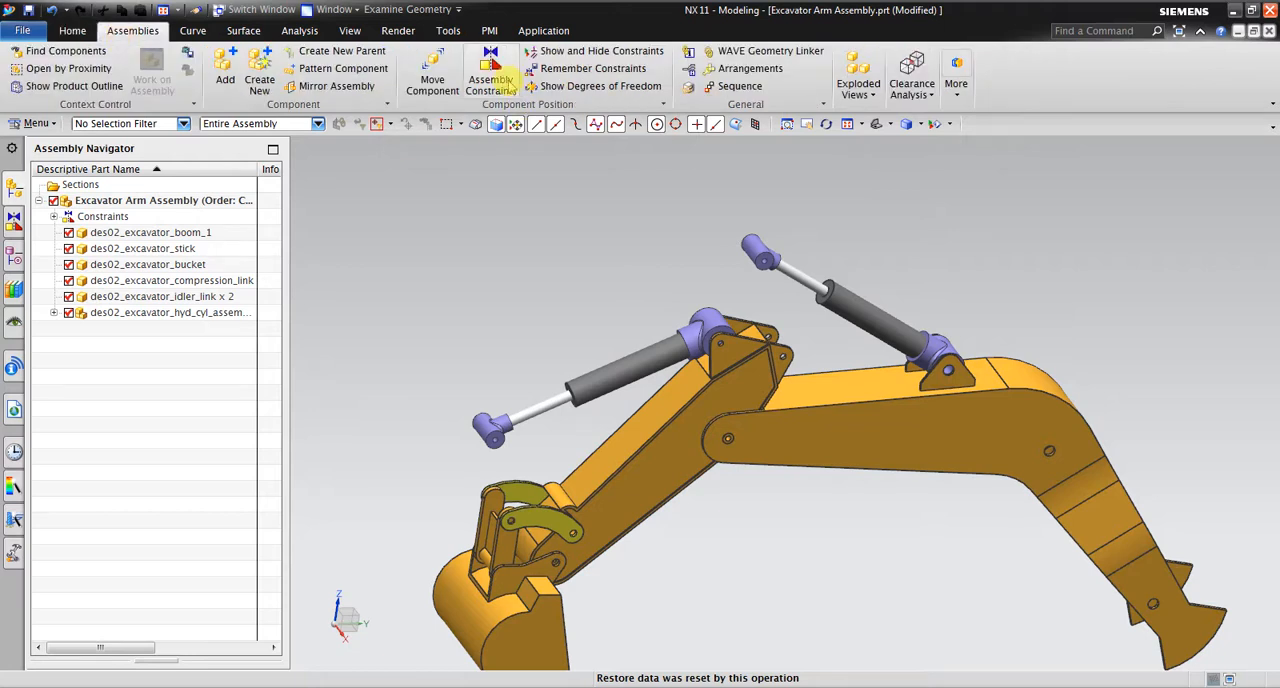
- Apply a Touch Align constraint with Infer Center/Axis to the idler link's two hole faces
{"action": "left_click", "coordinate": [490, 76]}
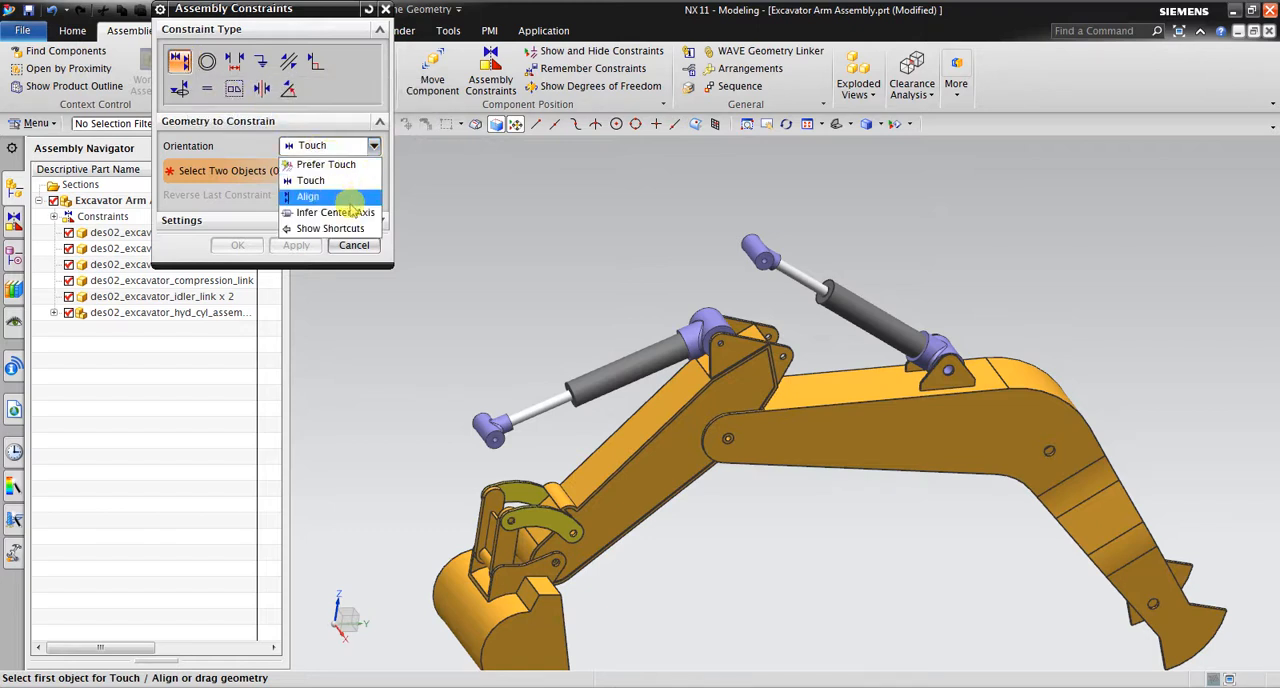
{"action": "left_click", "coordinate": [336, 212]}
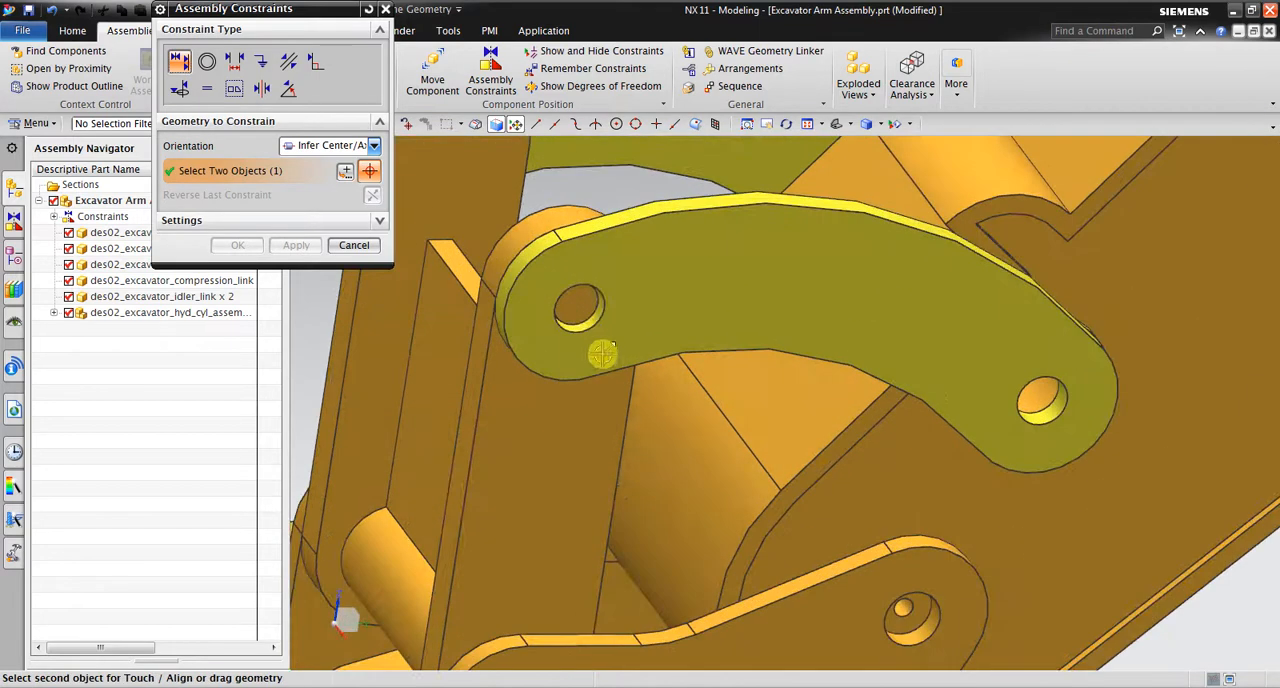
{"action": "left_click", "coordinate": [604, 356]}
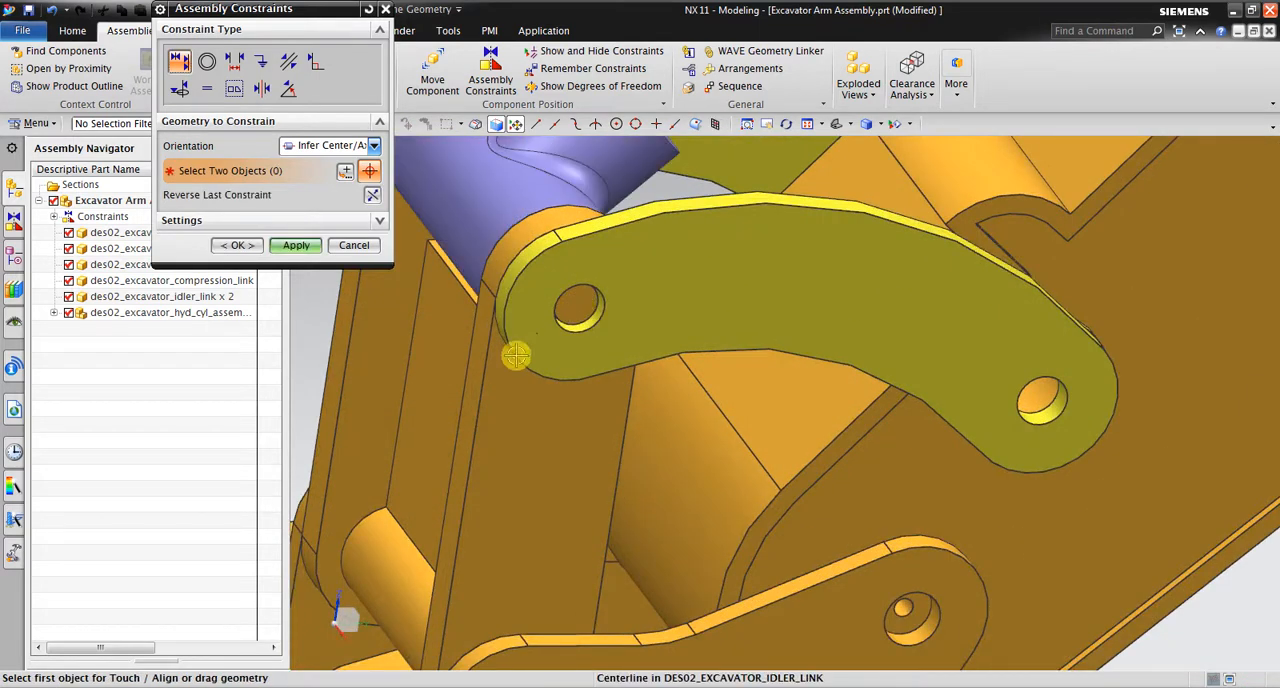
{"action": "left_click", "coordinate": [352, 246]}
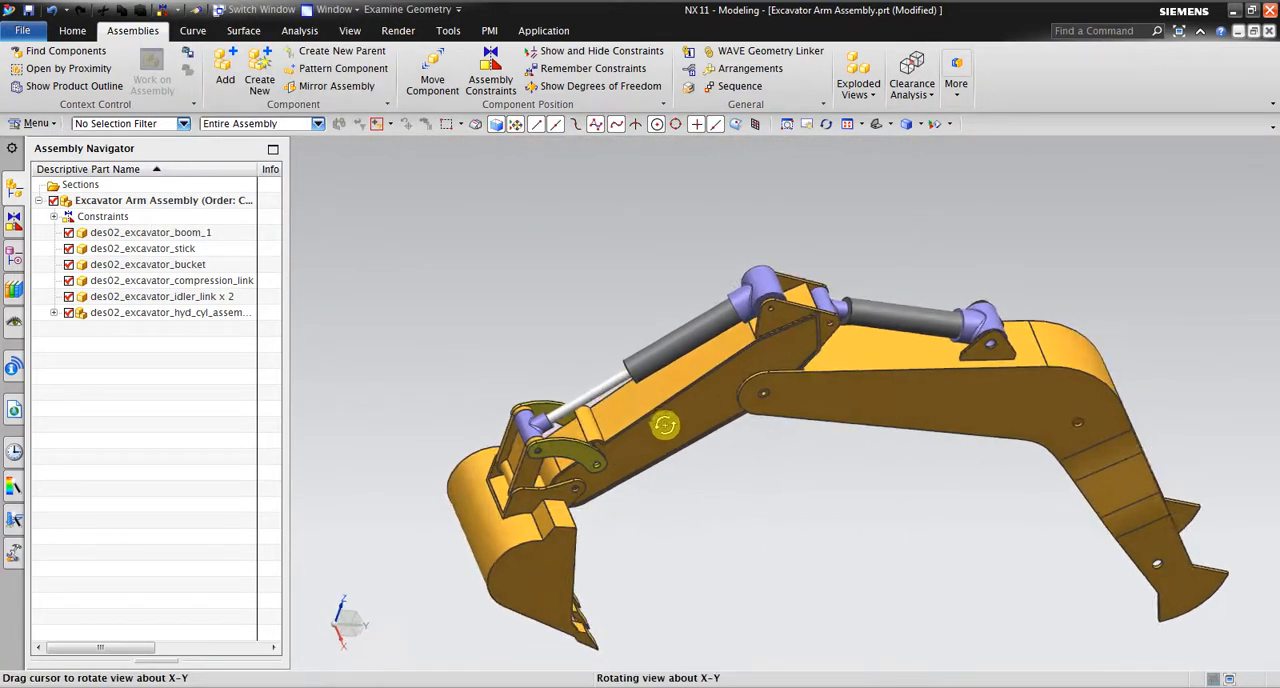
{"action": "left_click_drag", "start_coordinate": [664, 424], "coordinate": [940, 316]}
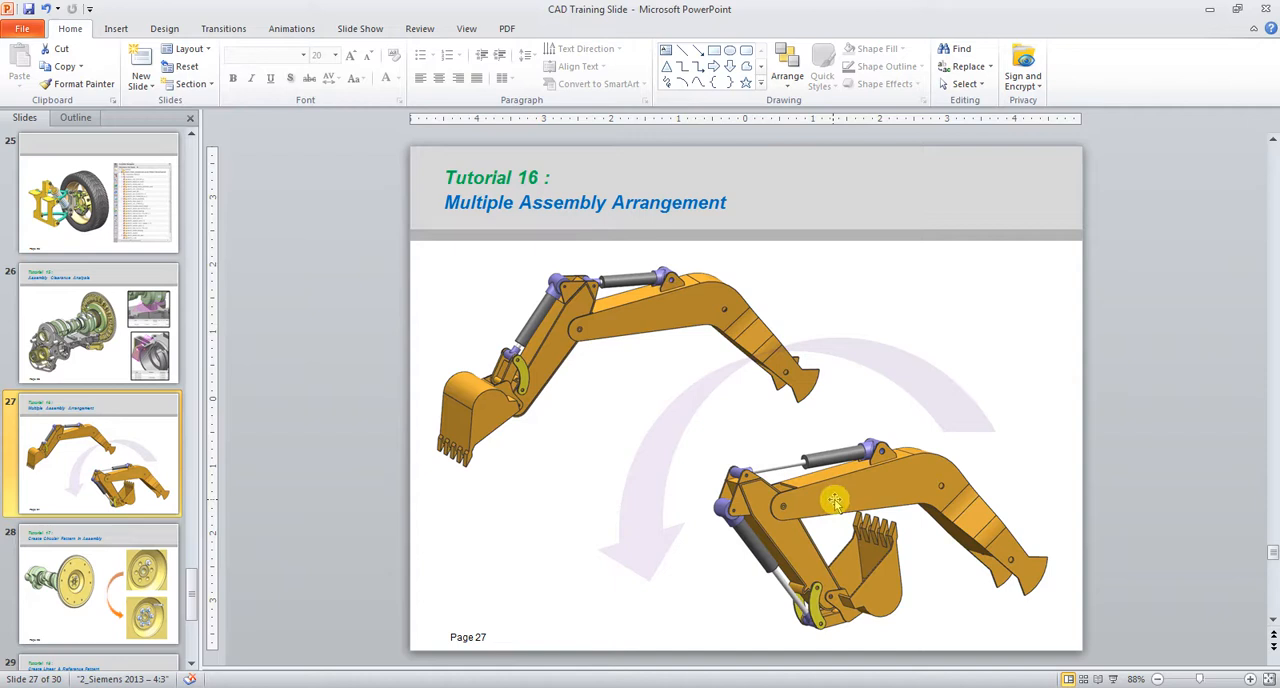
{"action": "mouse_move", "coordinate": [544, 350]}
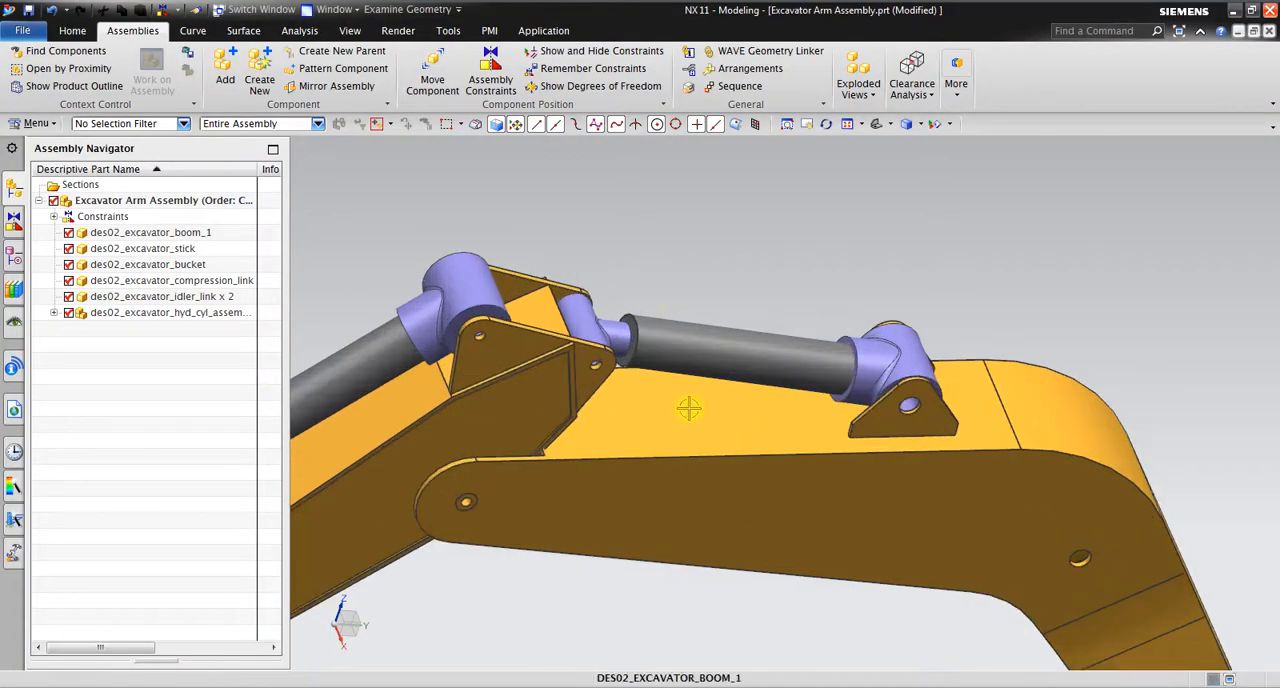
- Add a Distance constraint of 2900 mm between the stick and its cylinder fitting
{"action": "left_click", "coordinate": [490, 70]}
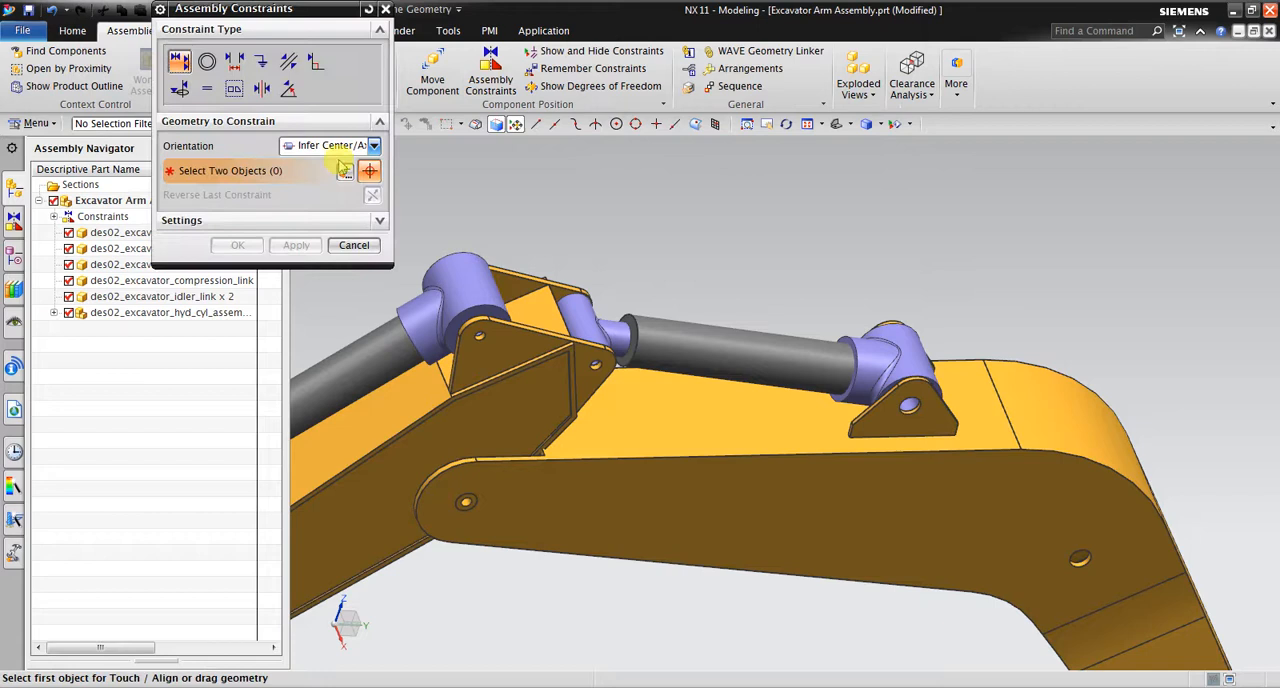
{"action": "left_click", "coordinate": [232, 60]}
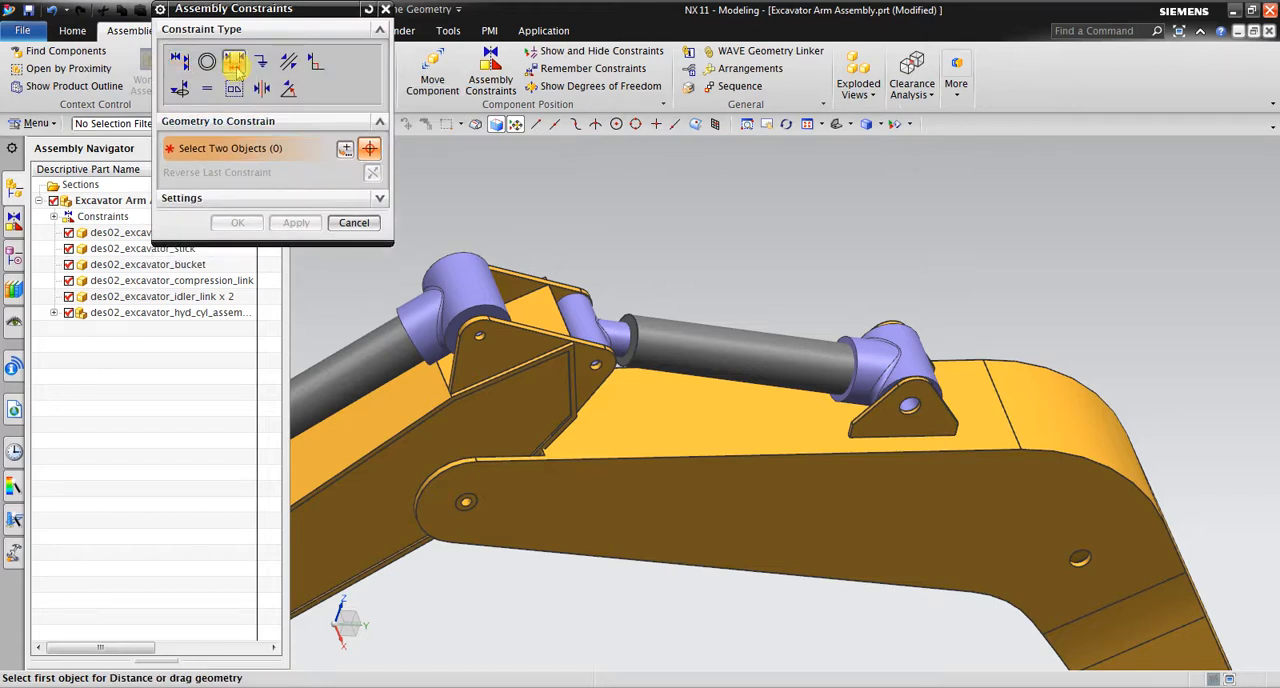
{"action": "mouse_move", "coordinate": [232, 62]}
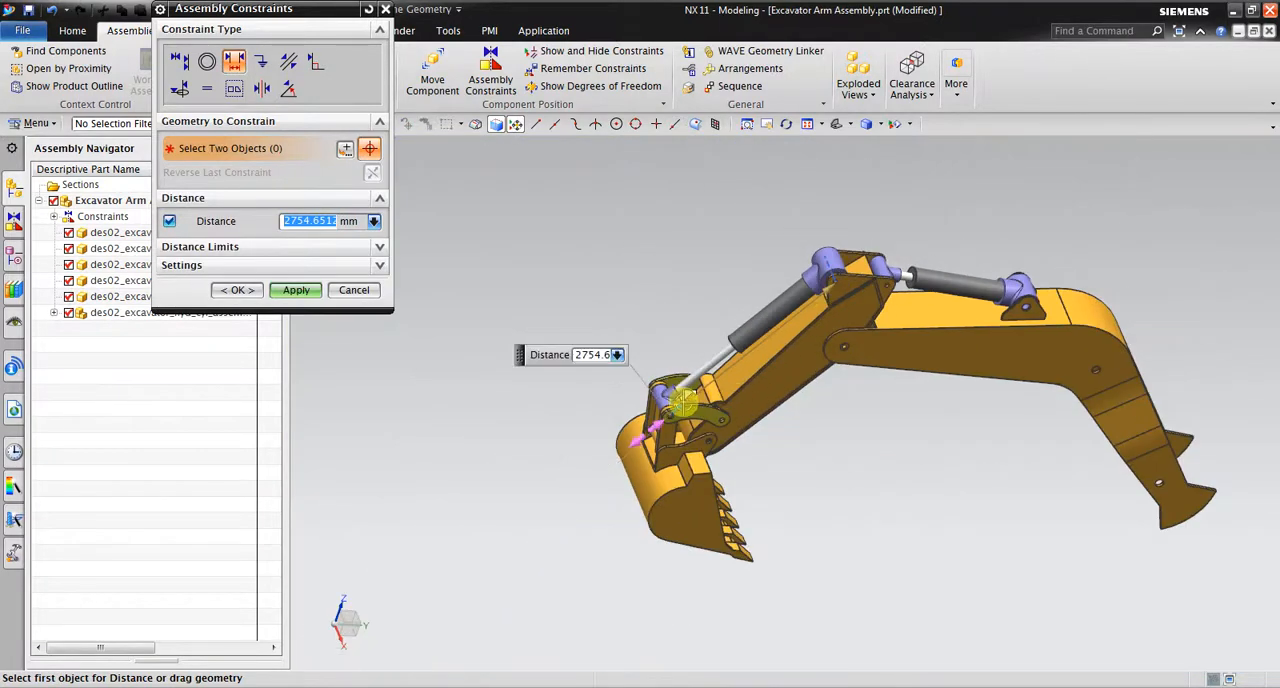
{"action": "type", "text": "2900"}
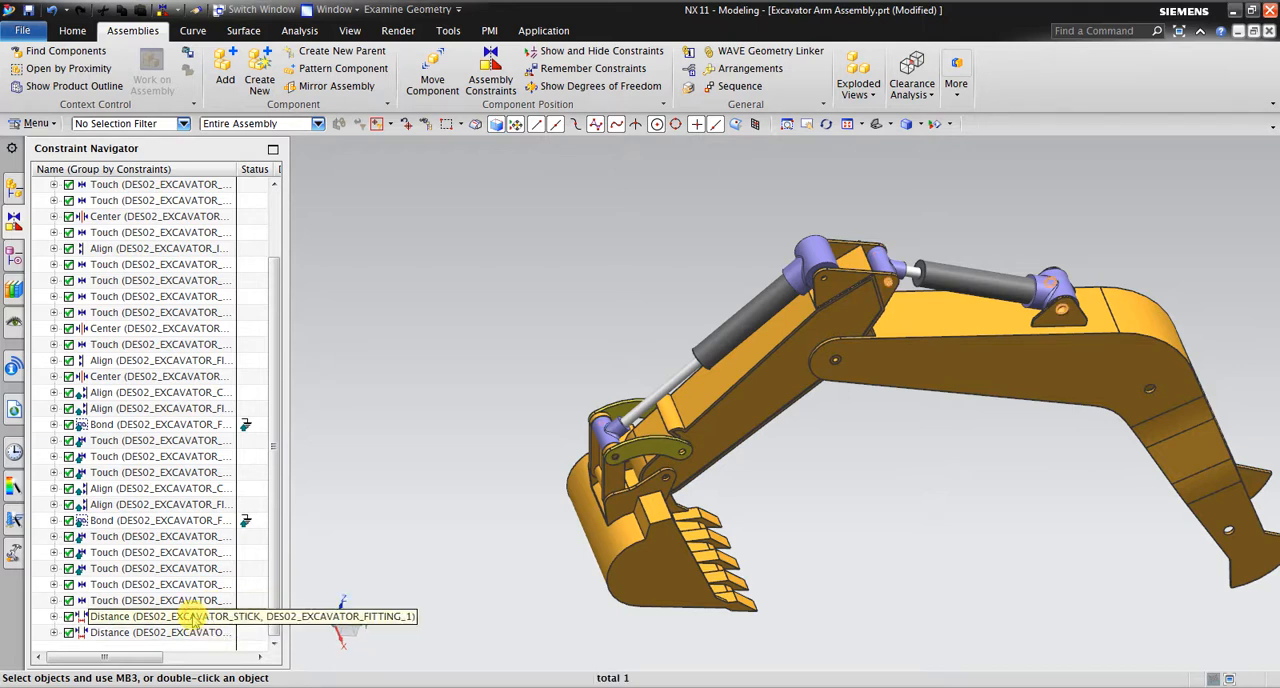
- Fit the whole arm in view and return to the Assembly Navigator parts tree
{"action": "left_click", "coordinate": [160, 632]}
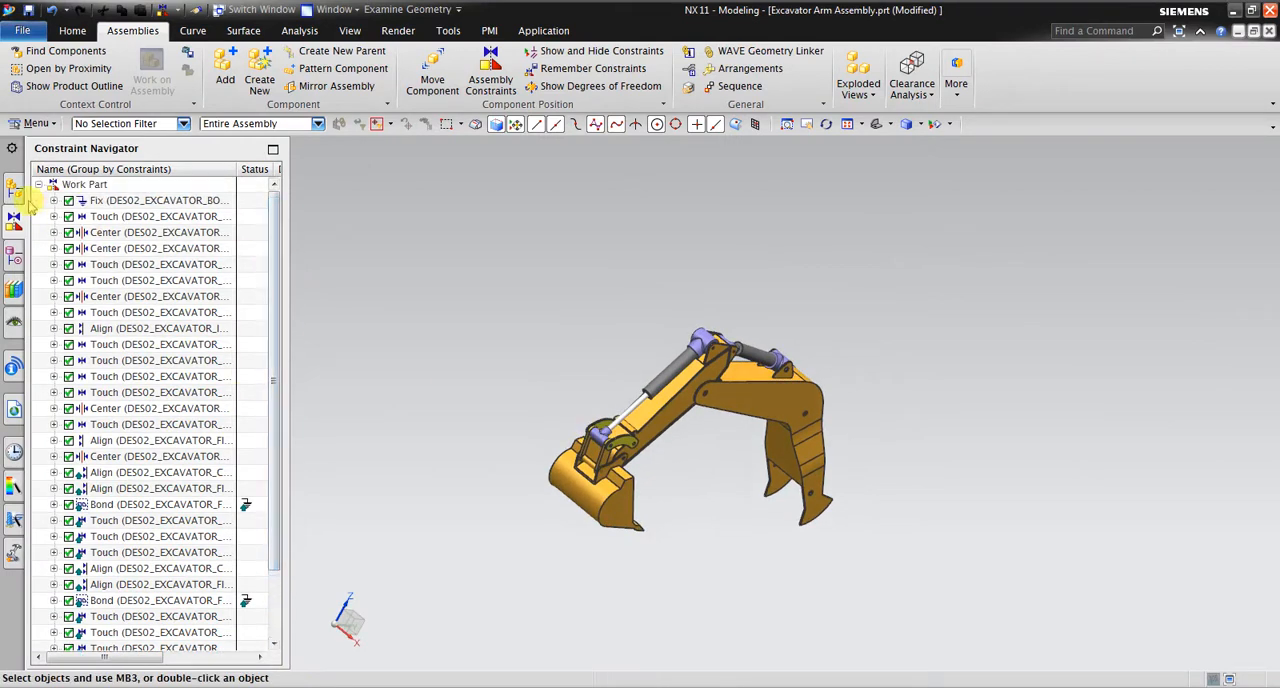
{"action": "left_click", "coordinate": [14, 216]}
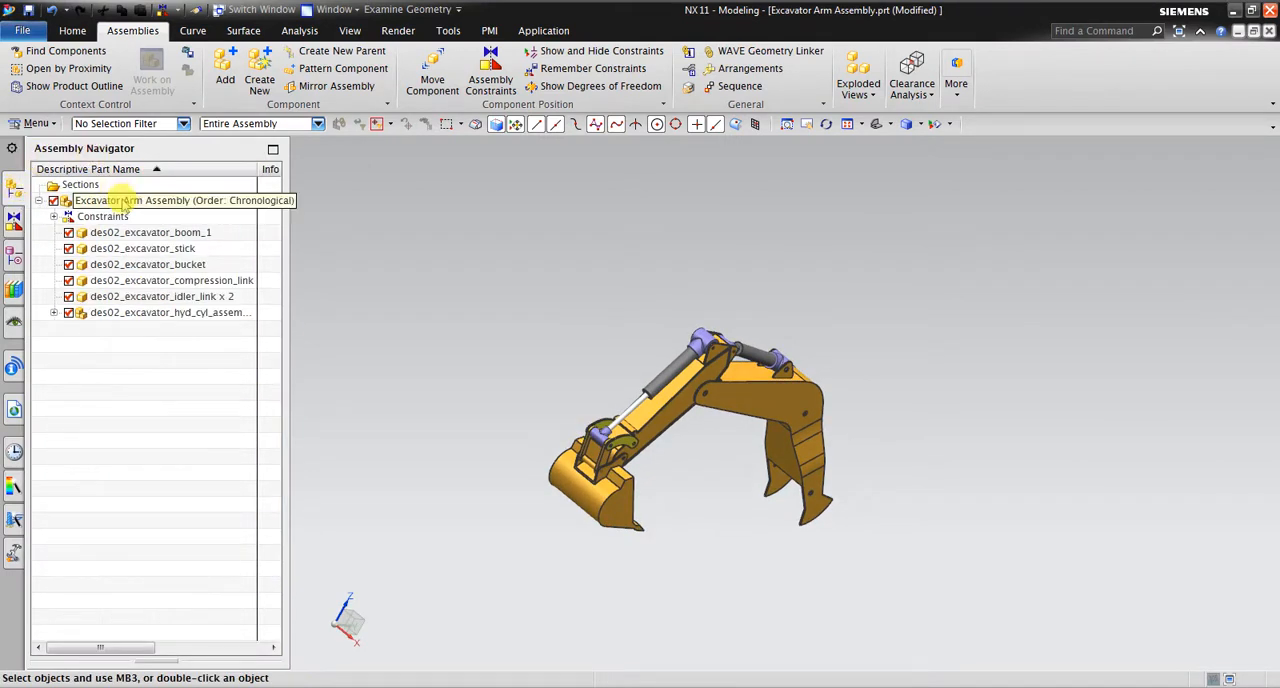
- Create a new arrangement named Open from the top assembly node's Arrangements editor
{"action": "right_click", "coordinate": [160, 200]}
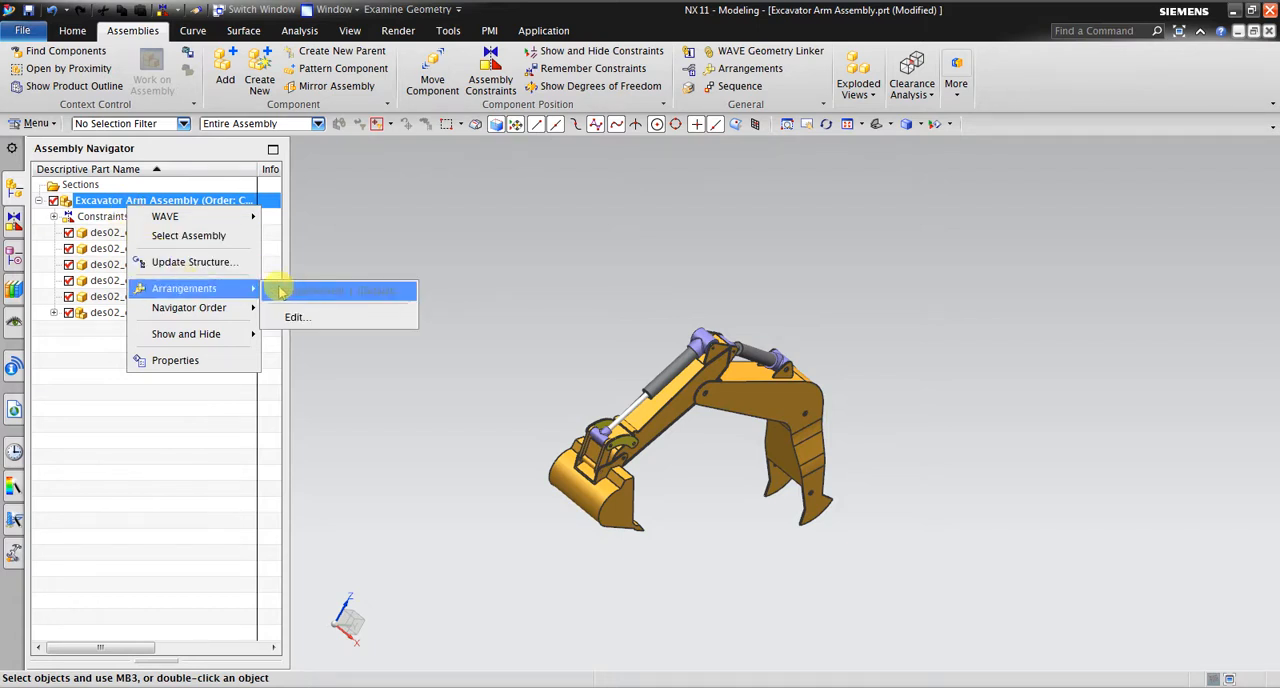
{"action": "left_click", "coordinate": [296, 316]}
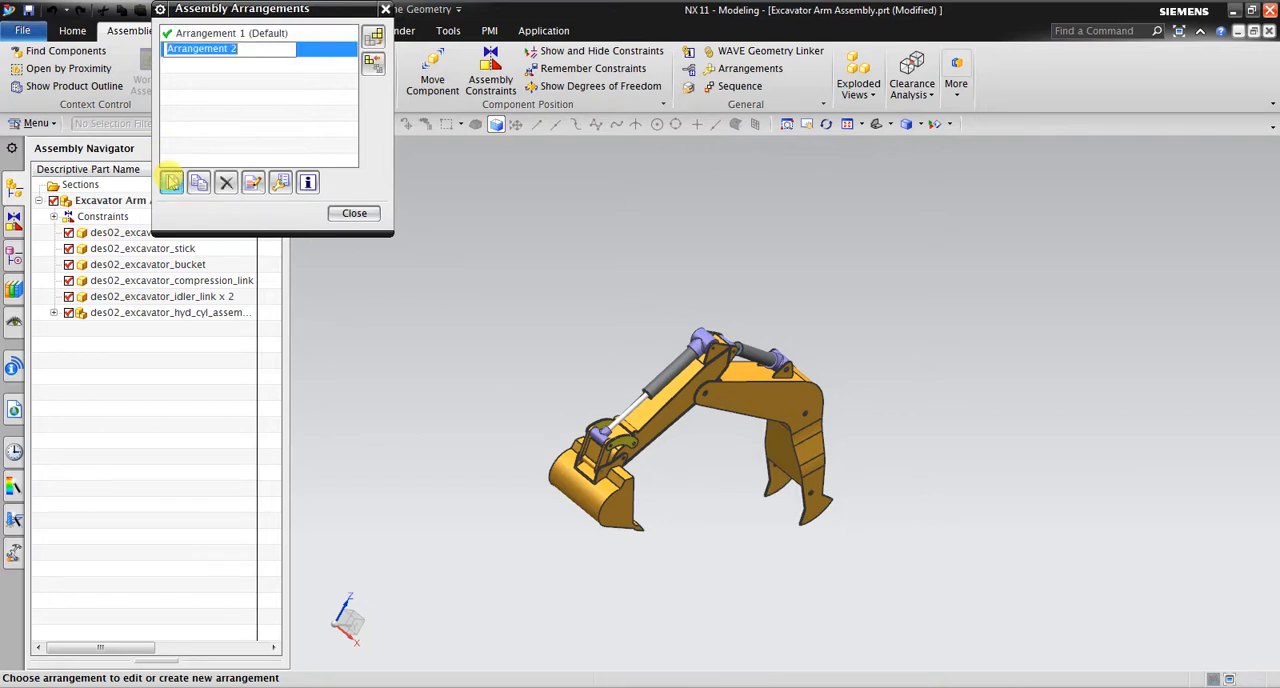
{"action": "type", "text": "O"}
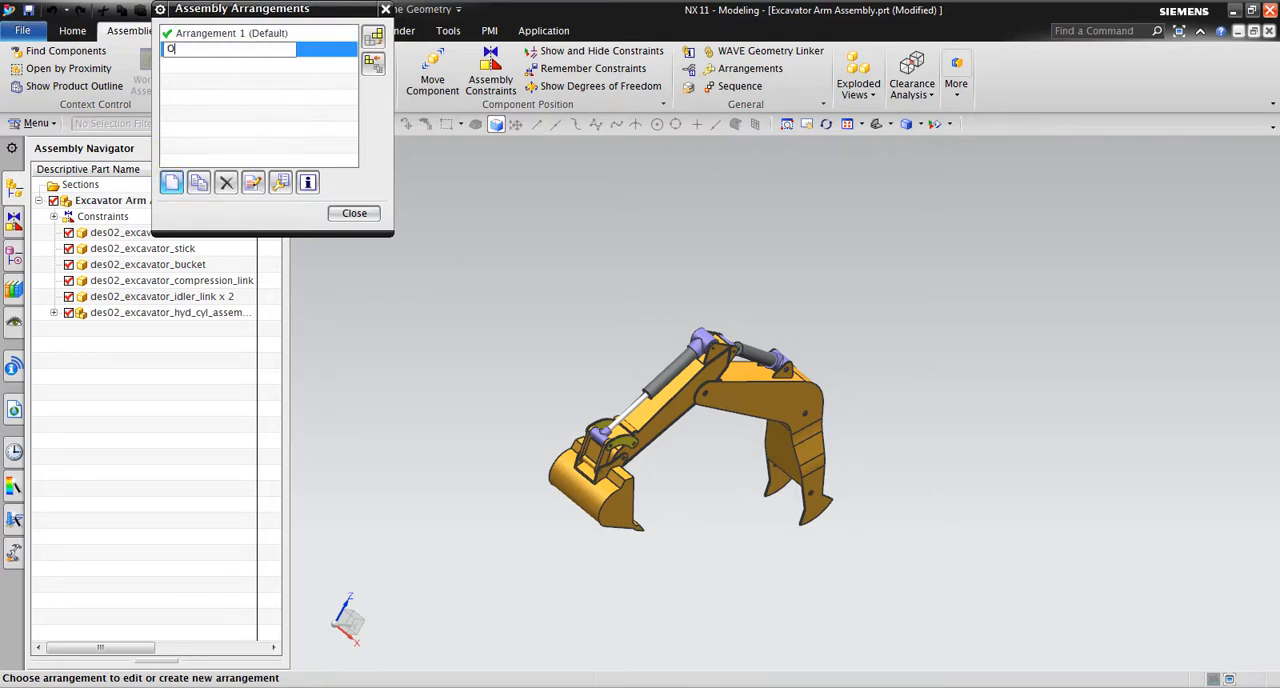
{"action": "type", "text": "pen"}
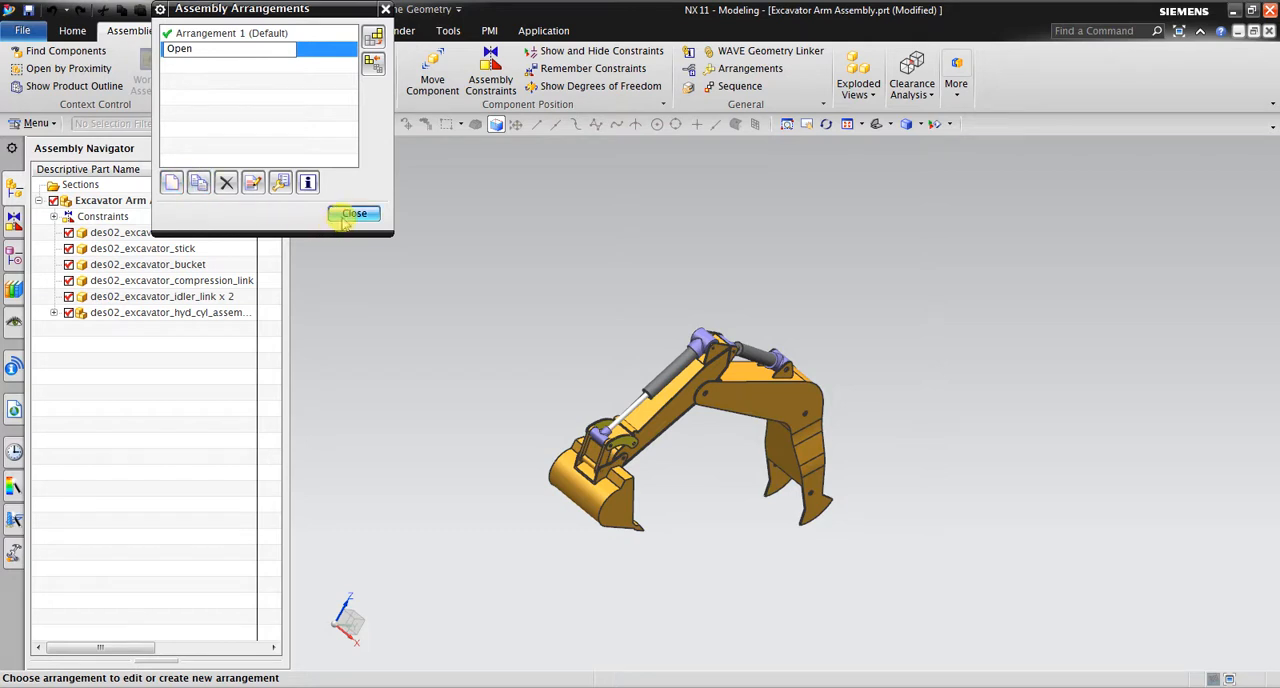
{"action": "left_click", "coordinate": [352, 212]}
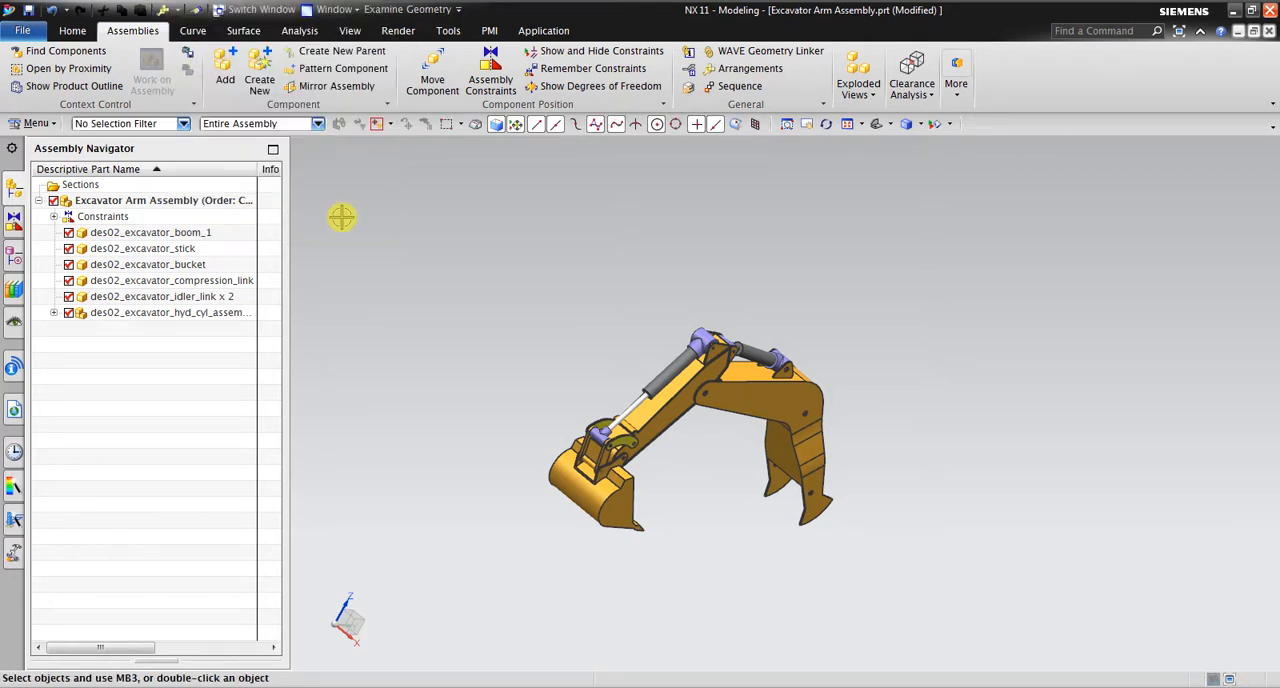
{"action": "right_click", "coordinate": [104, 216]}
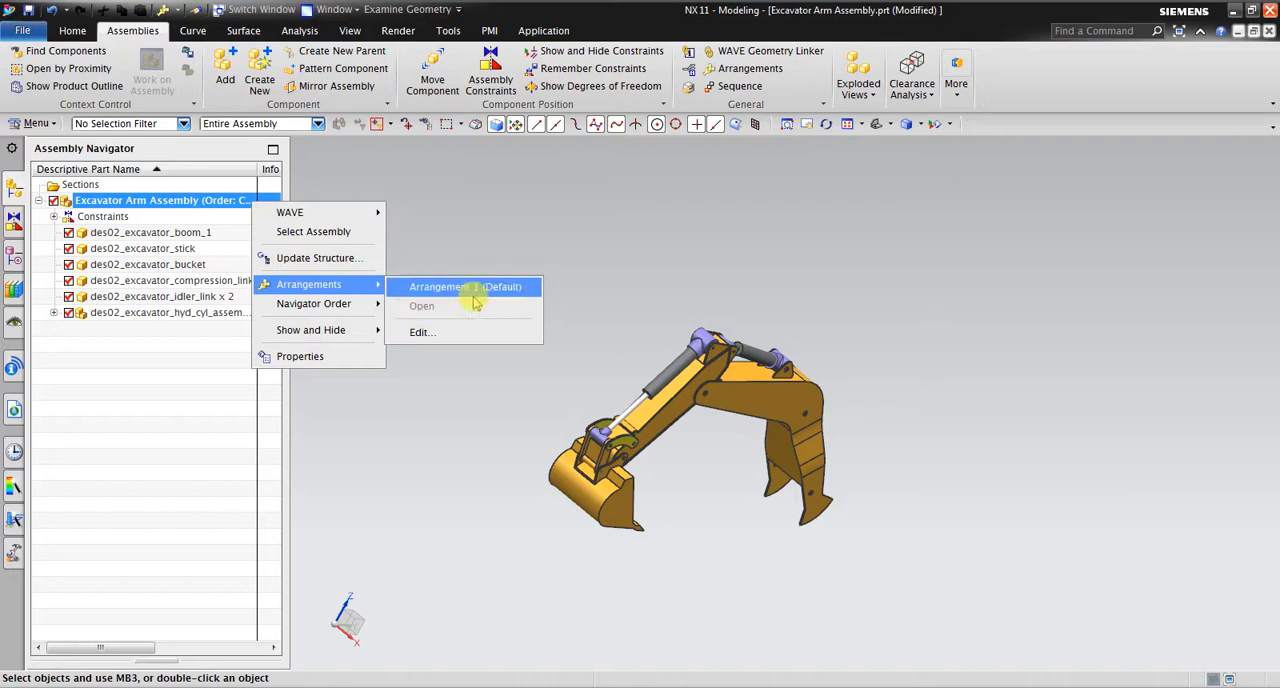
{"action": "mouse_move", "coordinate": [440, 304]}
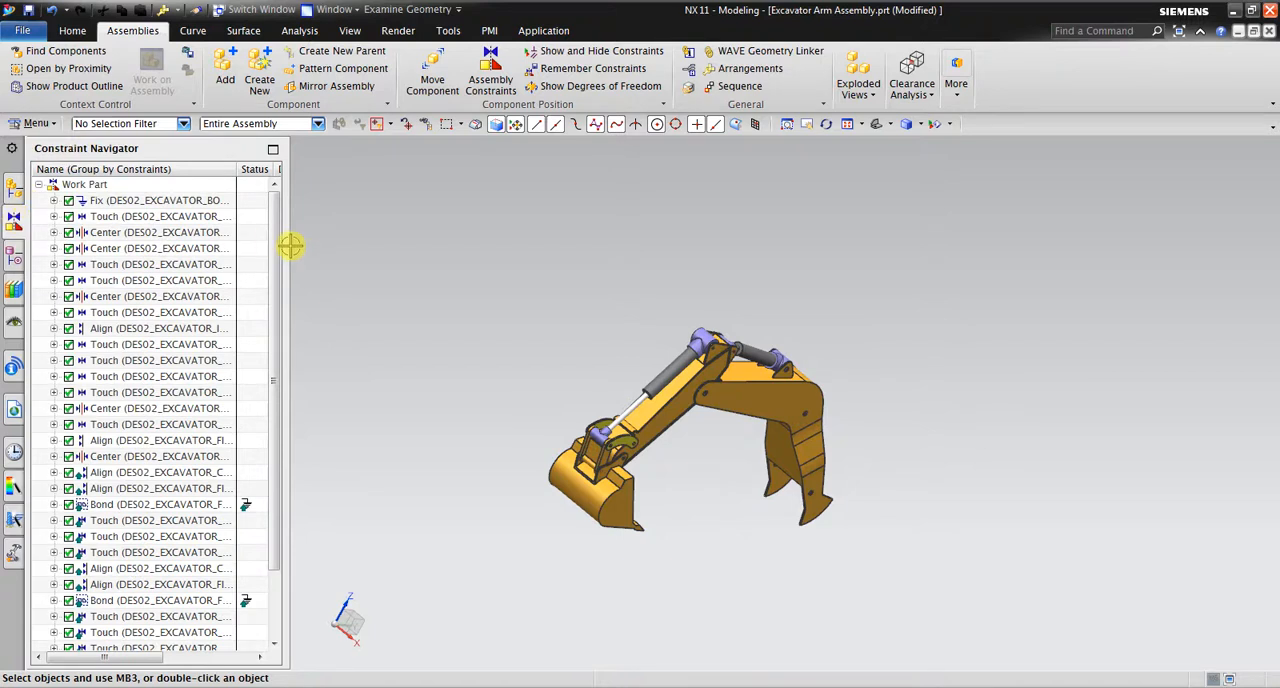
- Make the stick cylinder Distance constraint Arrangement Specific and start Edit in Arrangements
{"action": "scroll", "scroll_direction": "down", "scroll_amount": 3}
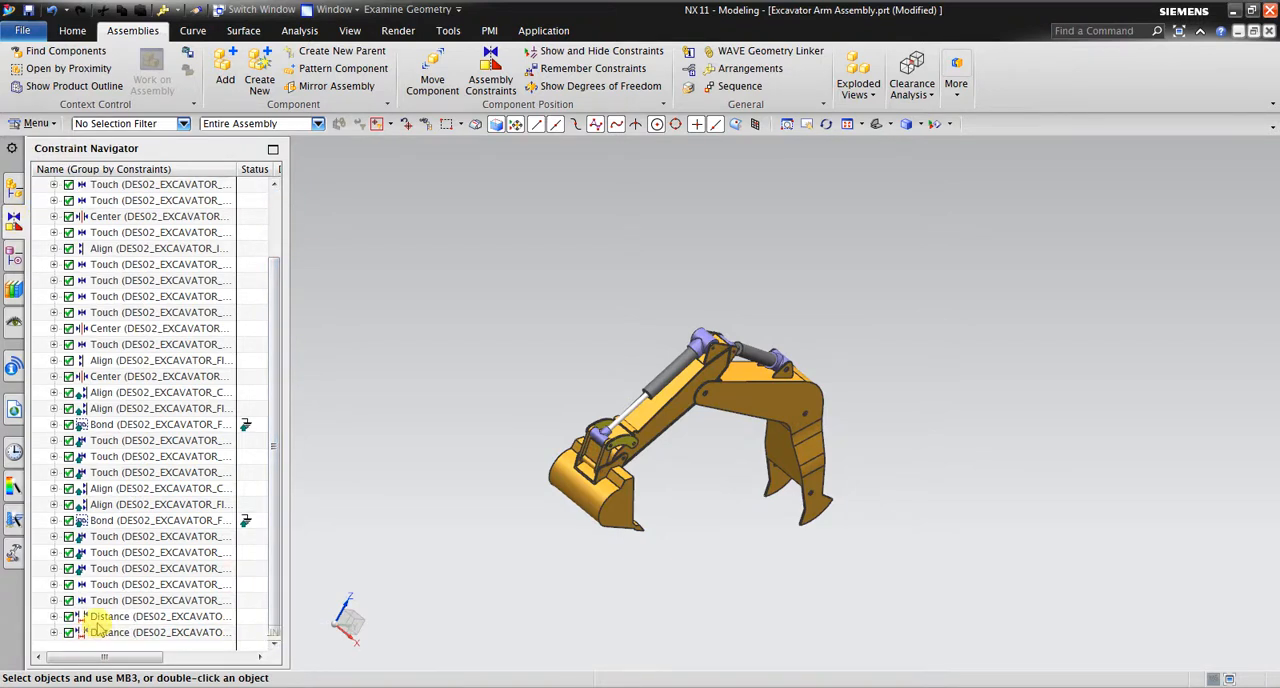
{"action": "right_click", "coordinate": [100, 616]}
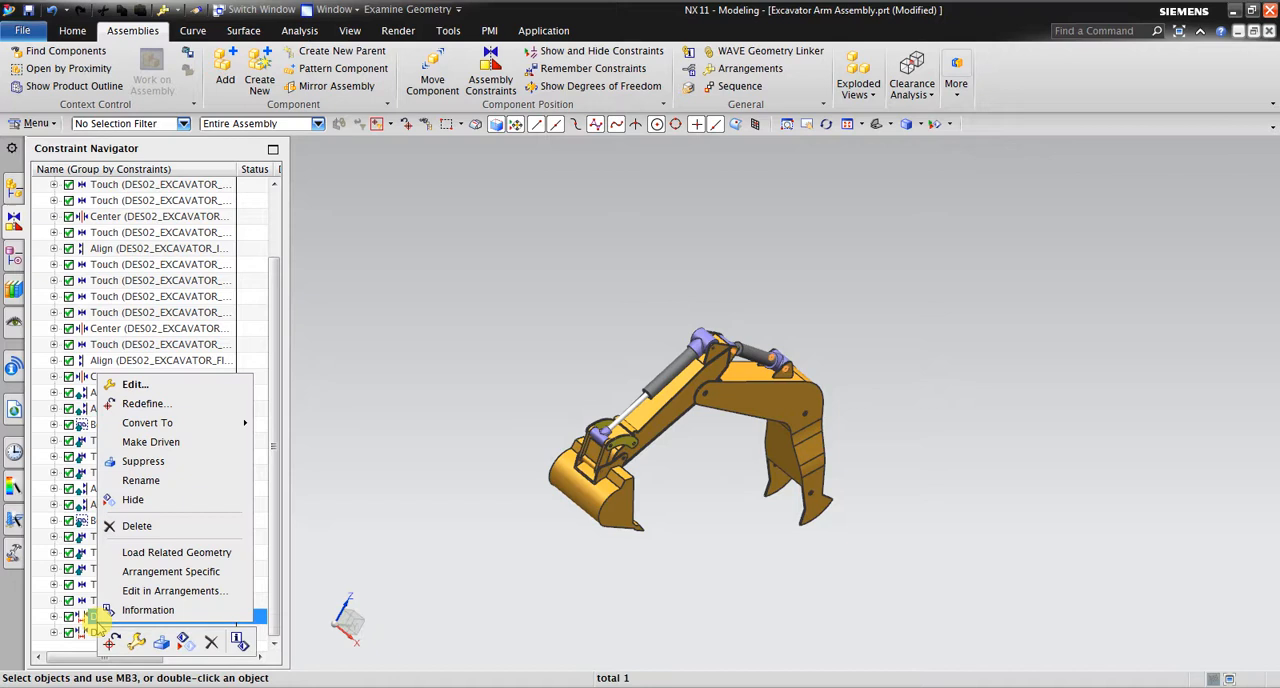
{"action": "mouse_move", "coordinate": [170, 572]}
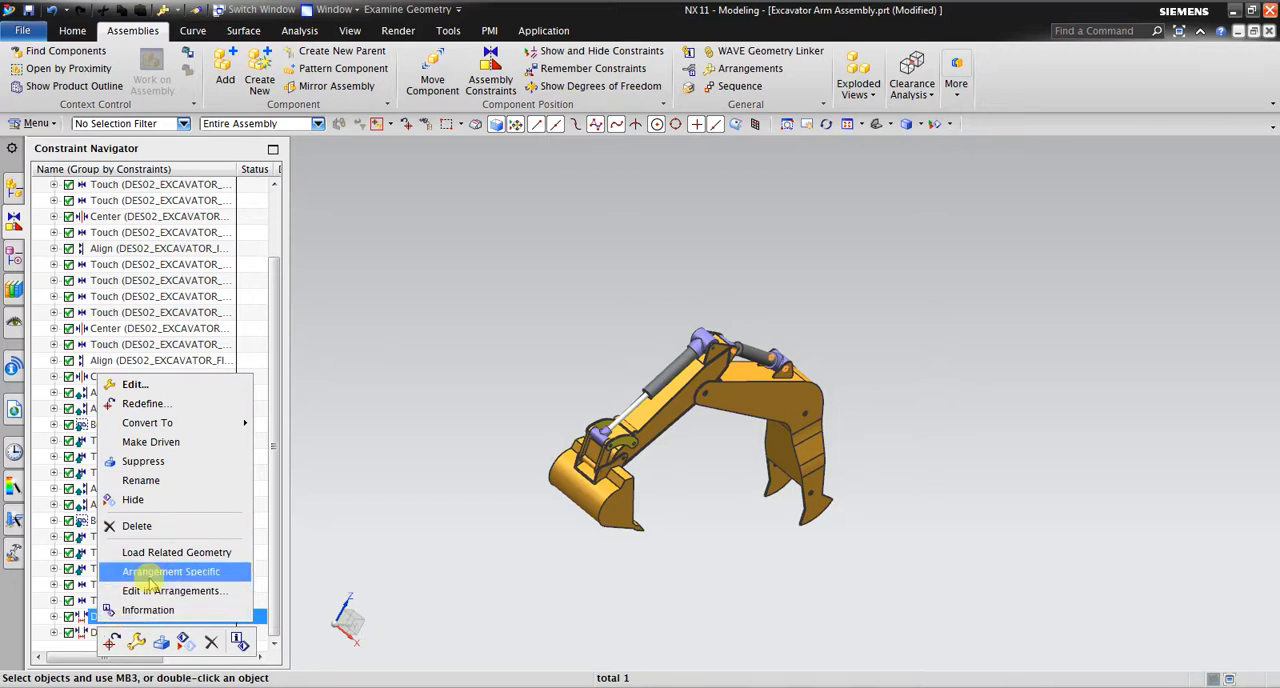
{"action": "left_click", "coordinate": [160, 616]}
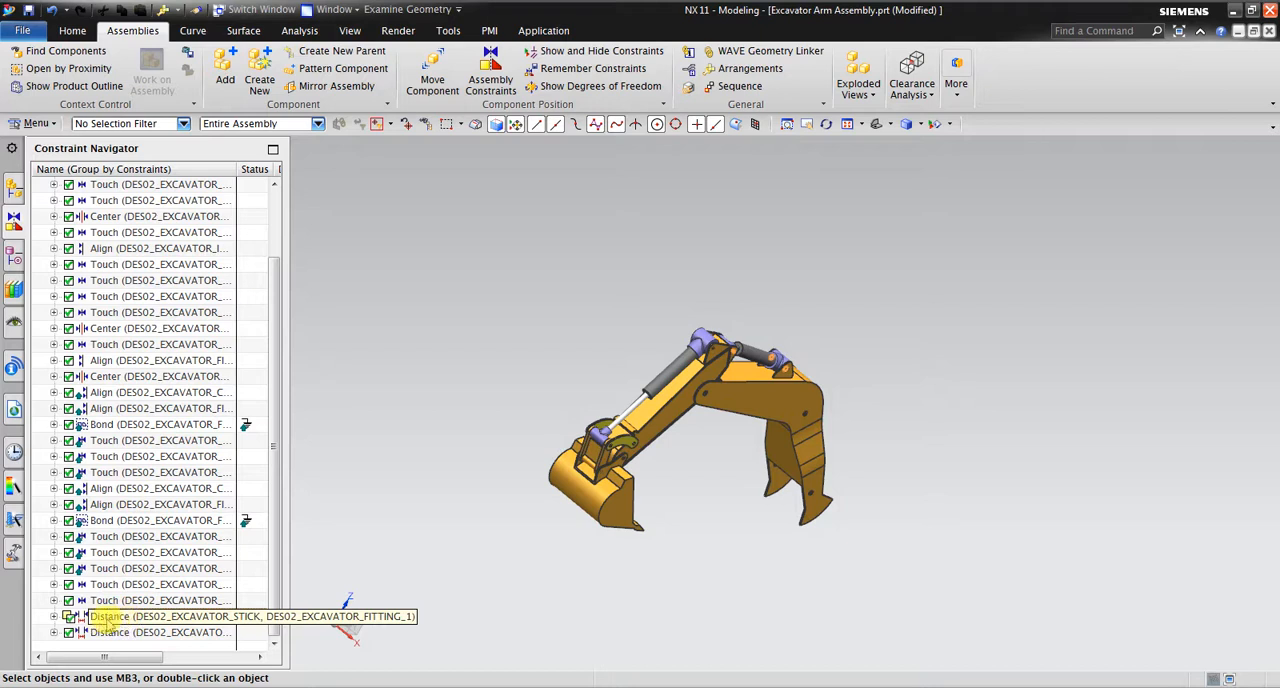
{"action": "left_click", "coordinate": [160, 616]}
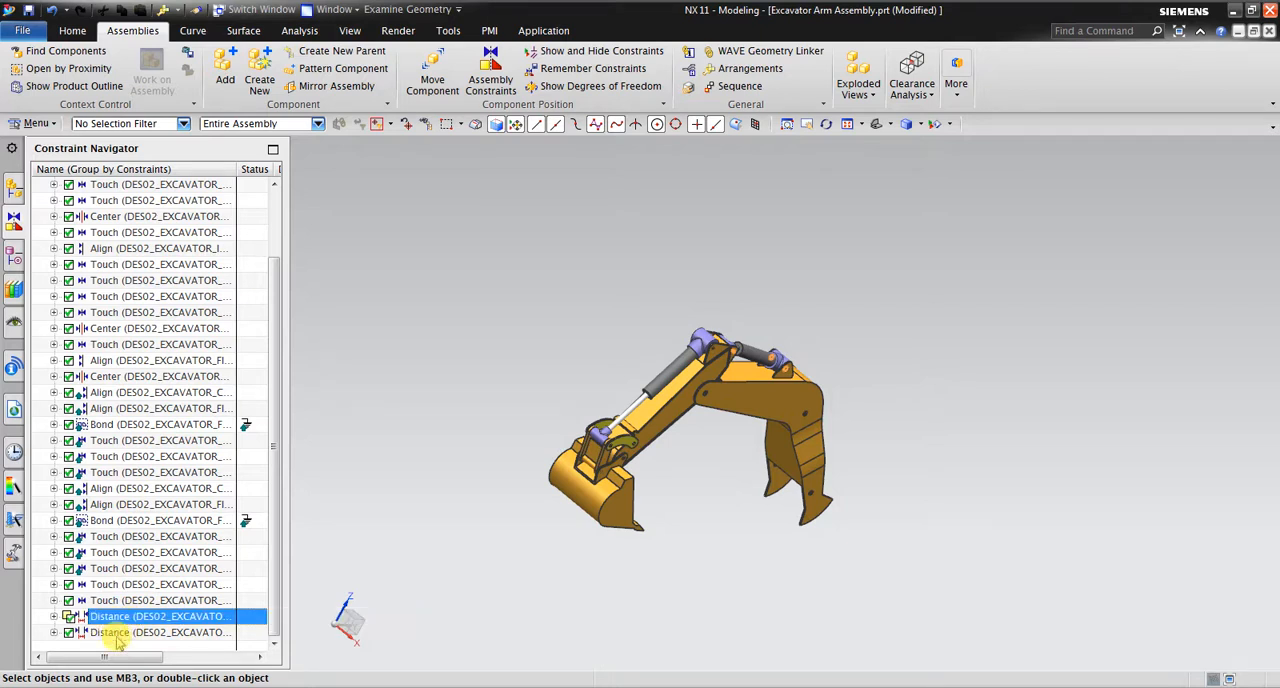
{"action": "right_click", "coordinate": [110, 632]}
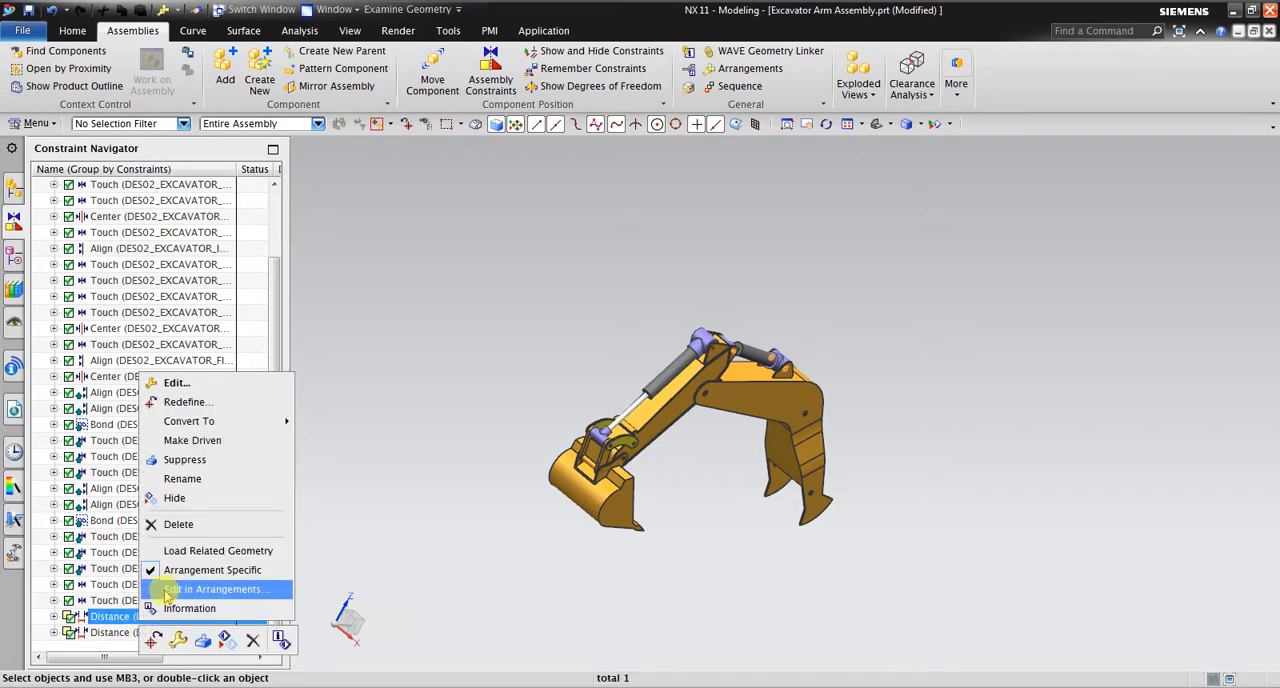
{"action": "left_click", "coordinate": [216, 588]}
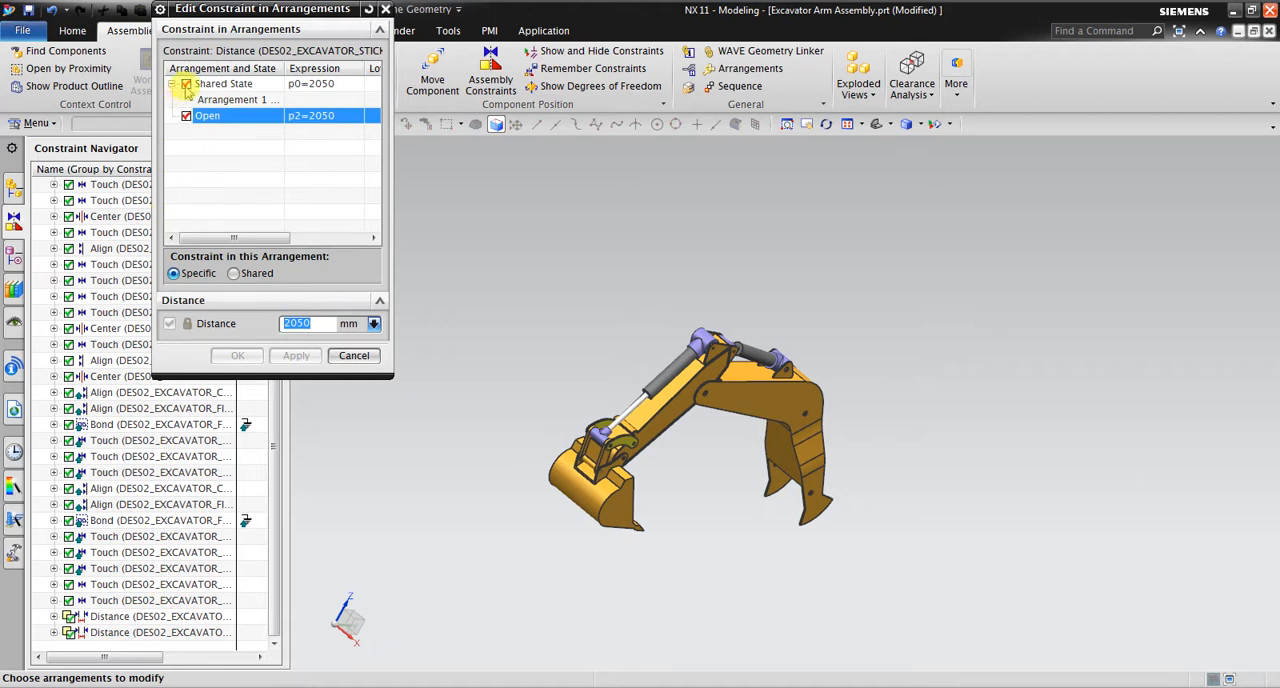
- Uncheck Shared State for Open and set the stick cylinder distance to 1950 mm
{"action": "left_click", "coordinate": [186, 84]}
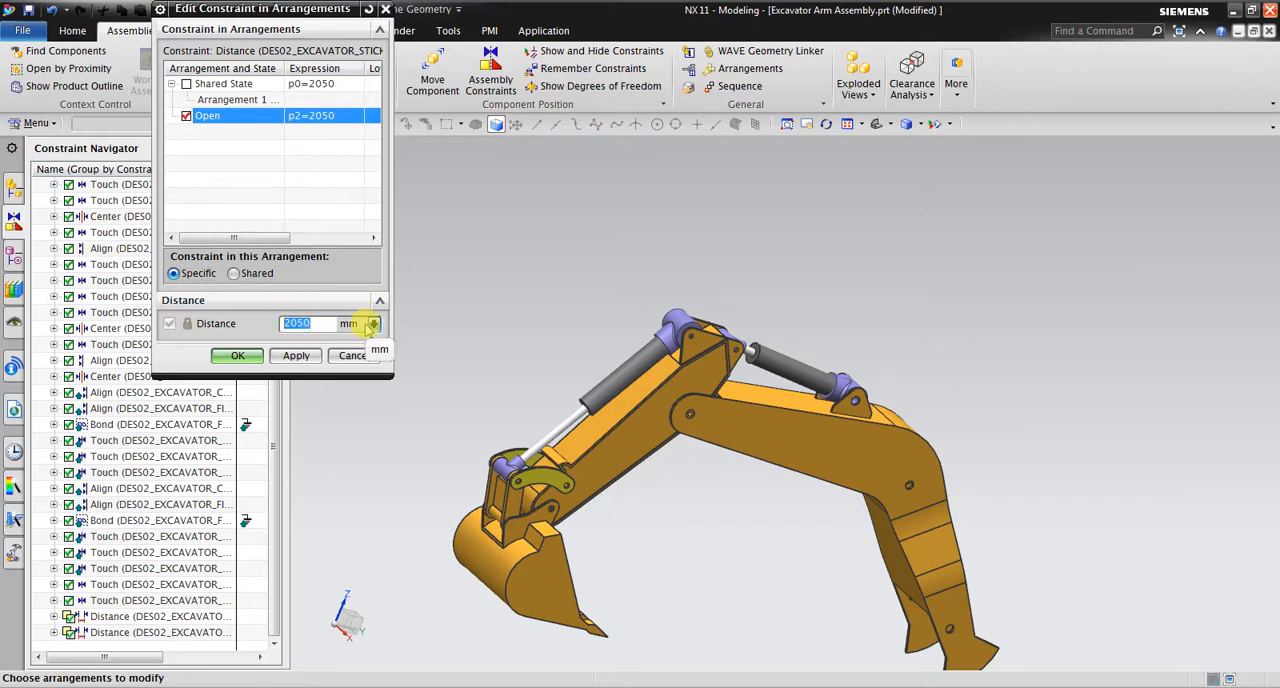
{"action": "type", "text": "19"}
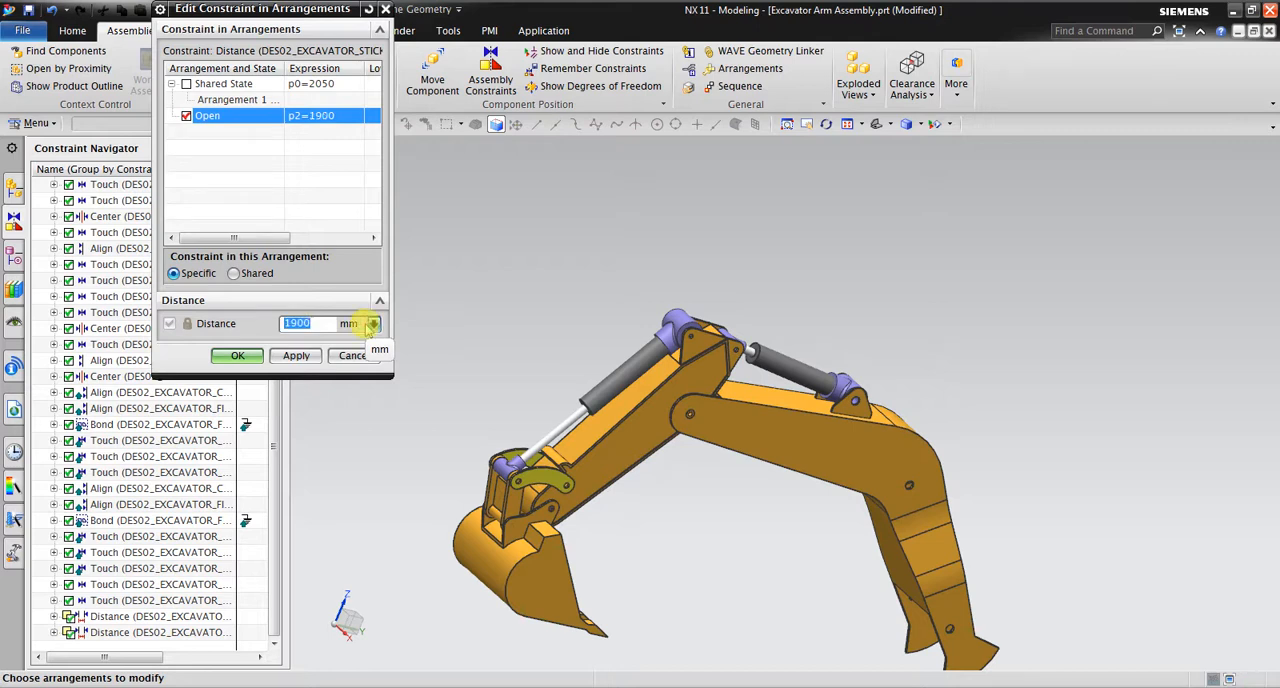
{"action": "left_click", "coordinate": [296, 356]}
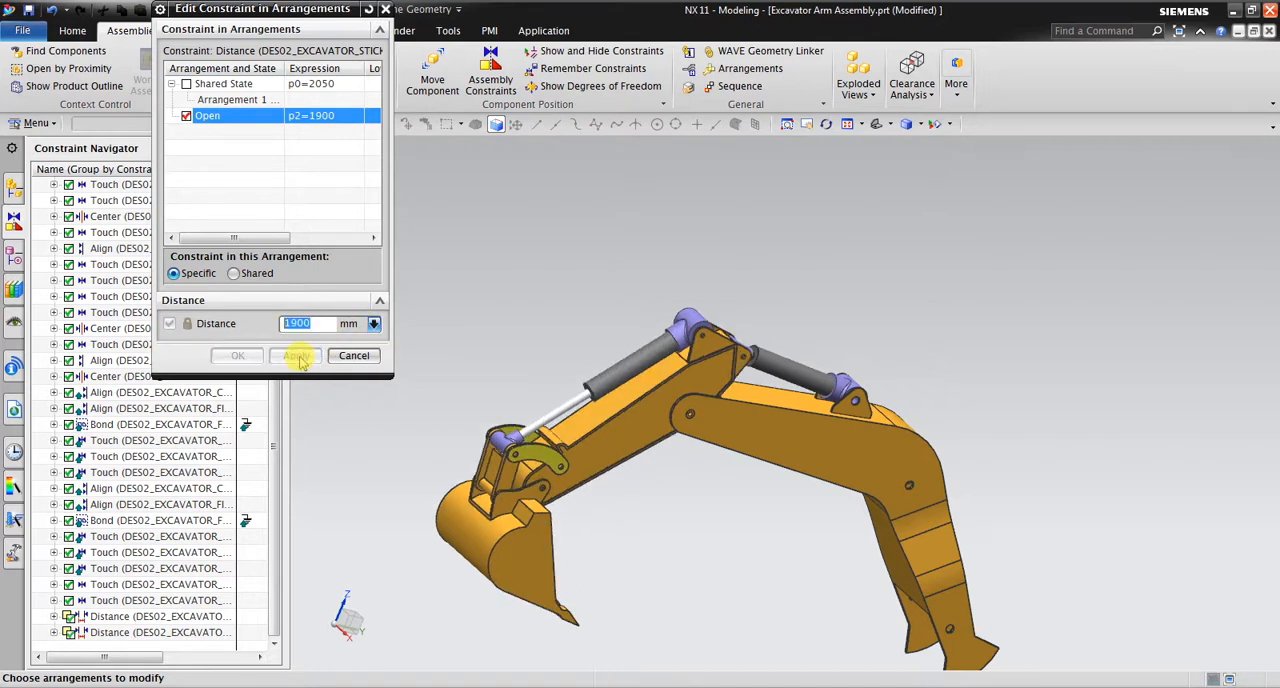
{"action": "left_click", "coordinate": [296, 356]}
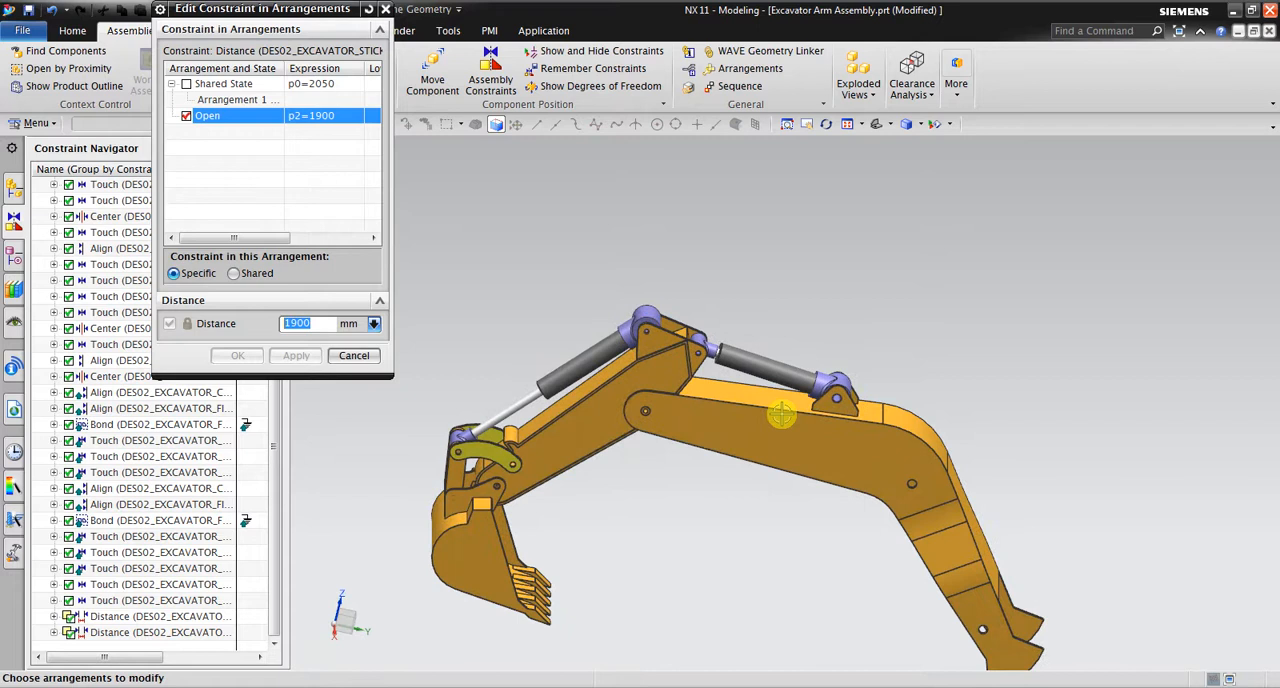
{"action": "type", "text": "1950"}
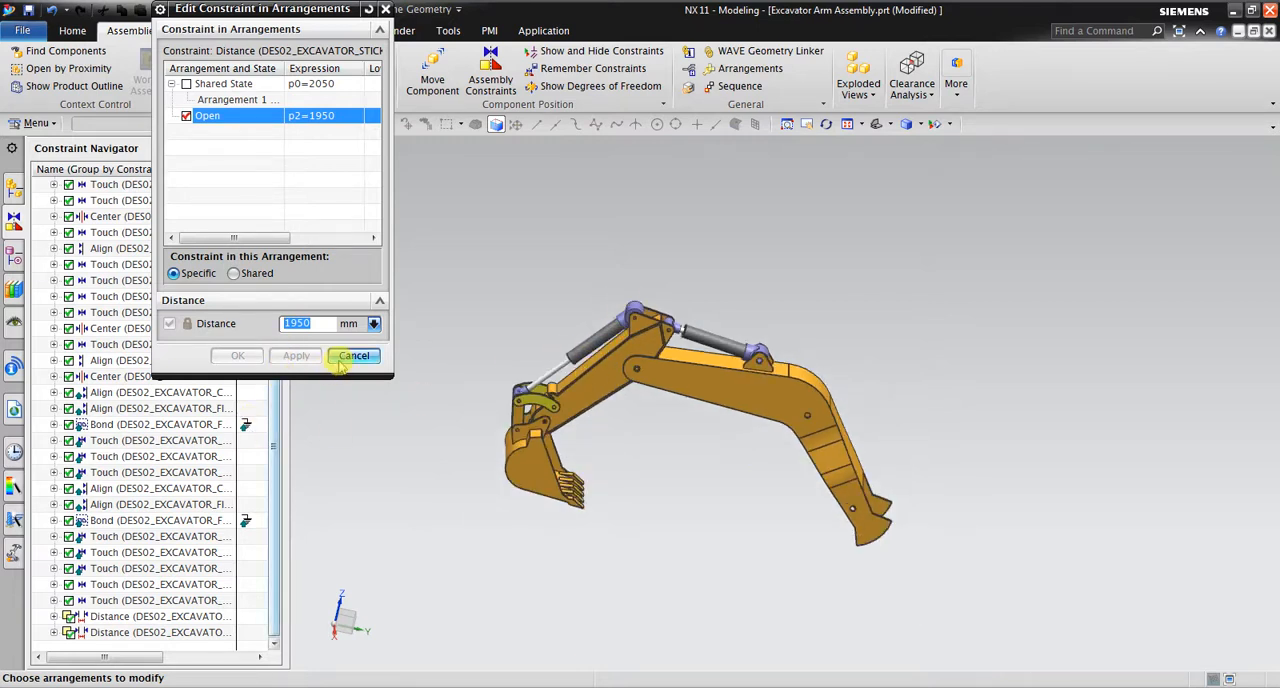
{"action": "left_click", "coordinate": [354, 356]}
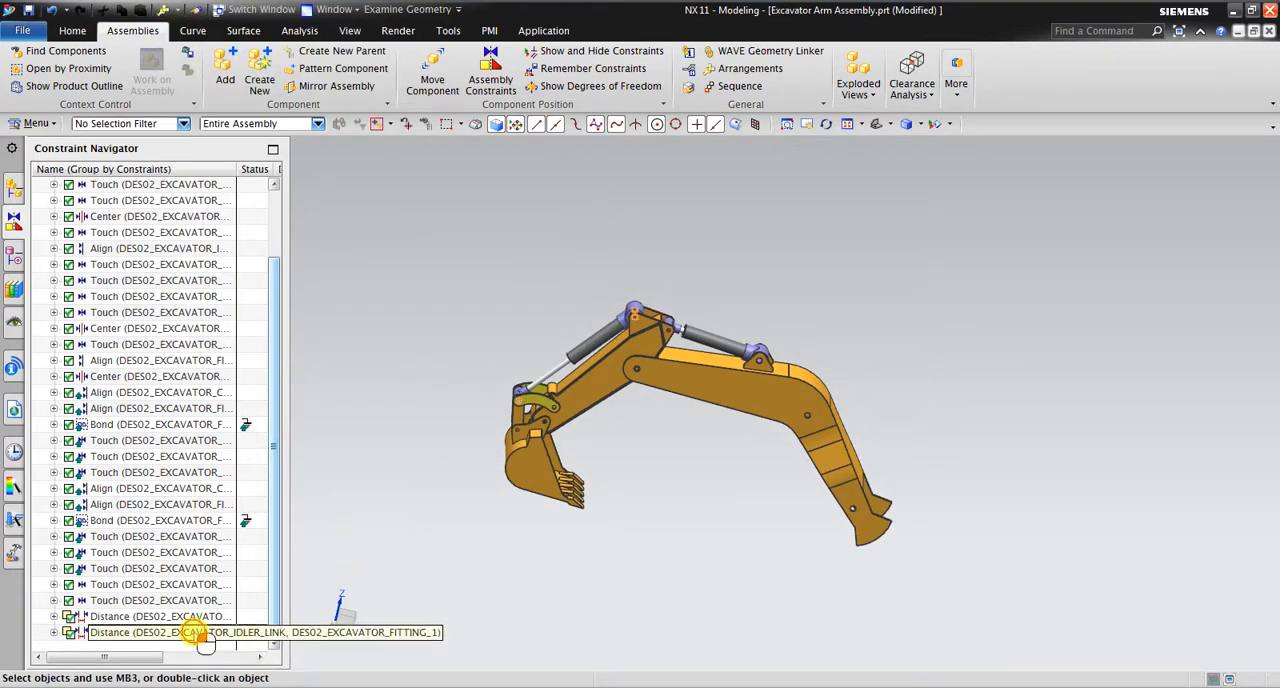
- Edit the idler link Distance in Arrangements, unshare it and set 1950 mm for Open after trying 2000
{"action": "right_click", "coordinate": [204, 632]}
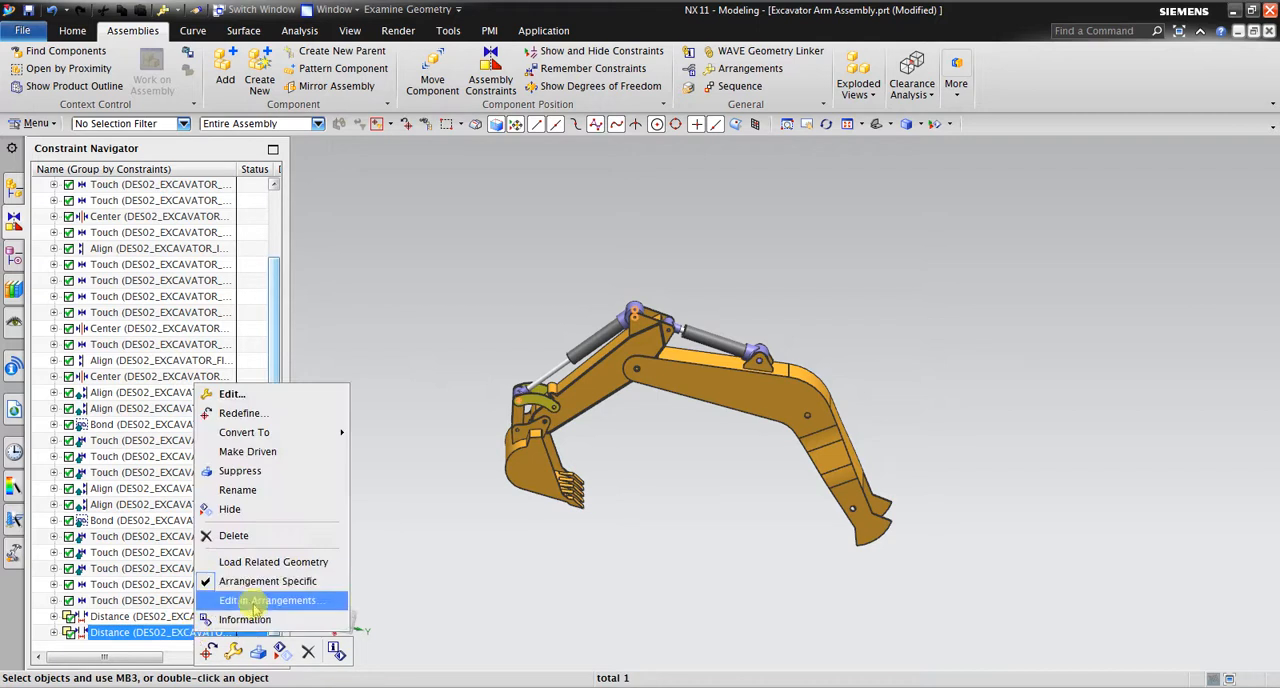
{"action": "left_click", "coordinate": [268, 600]}
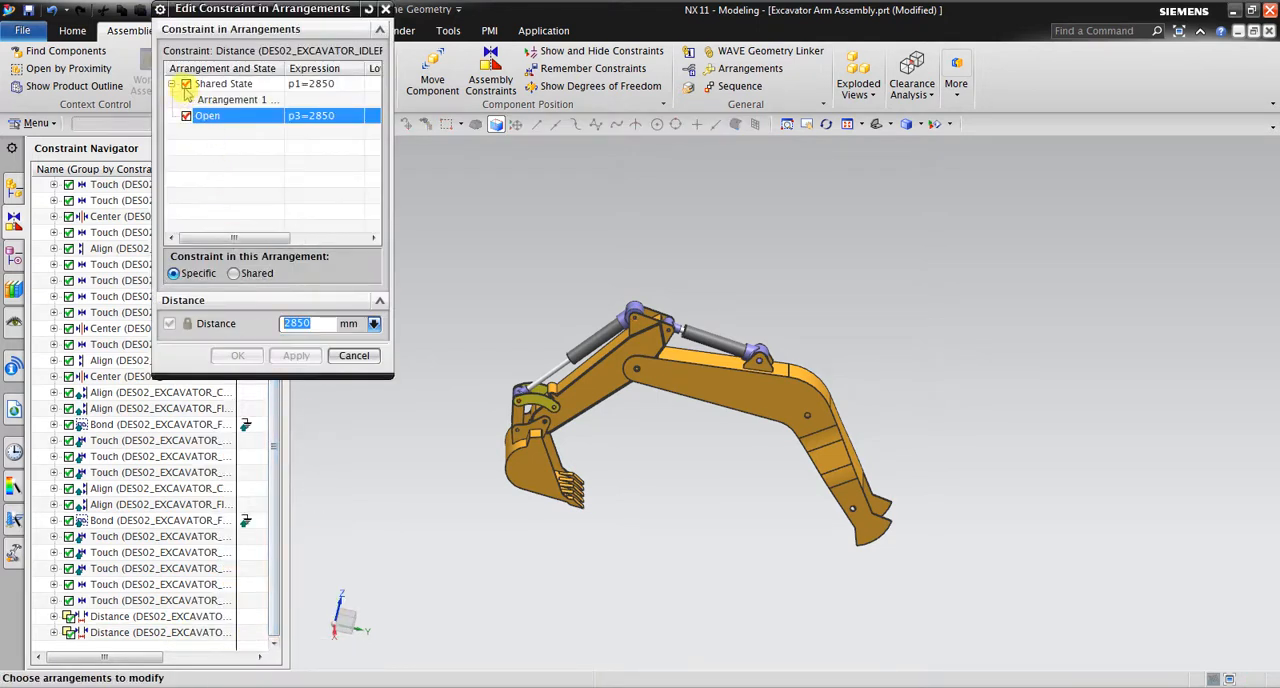
{"action": "left_click", "coordinate": [184, 84]}
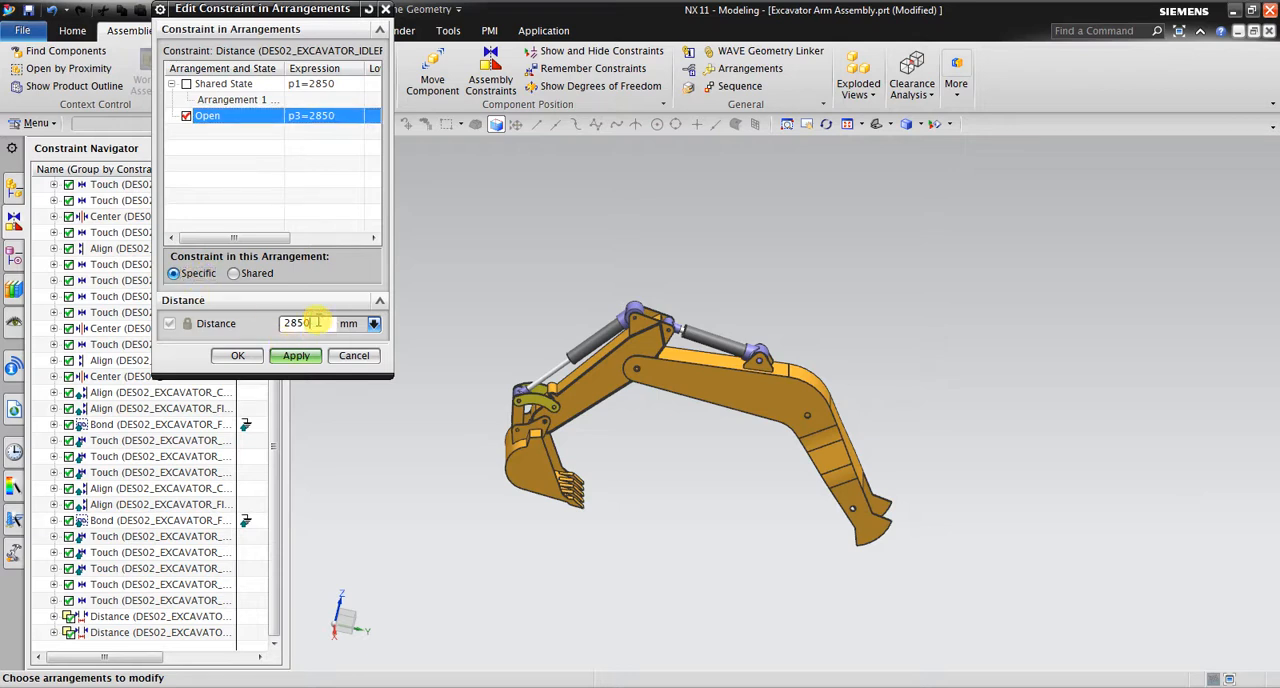
{"action": "type", "text": "200"}
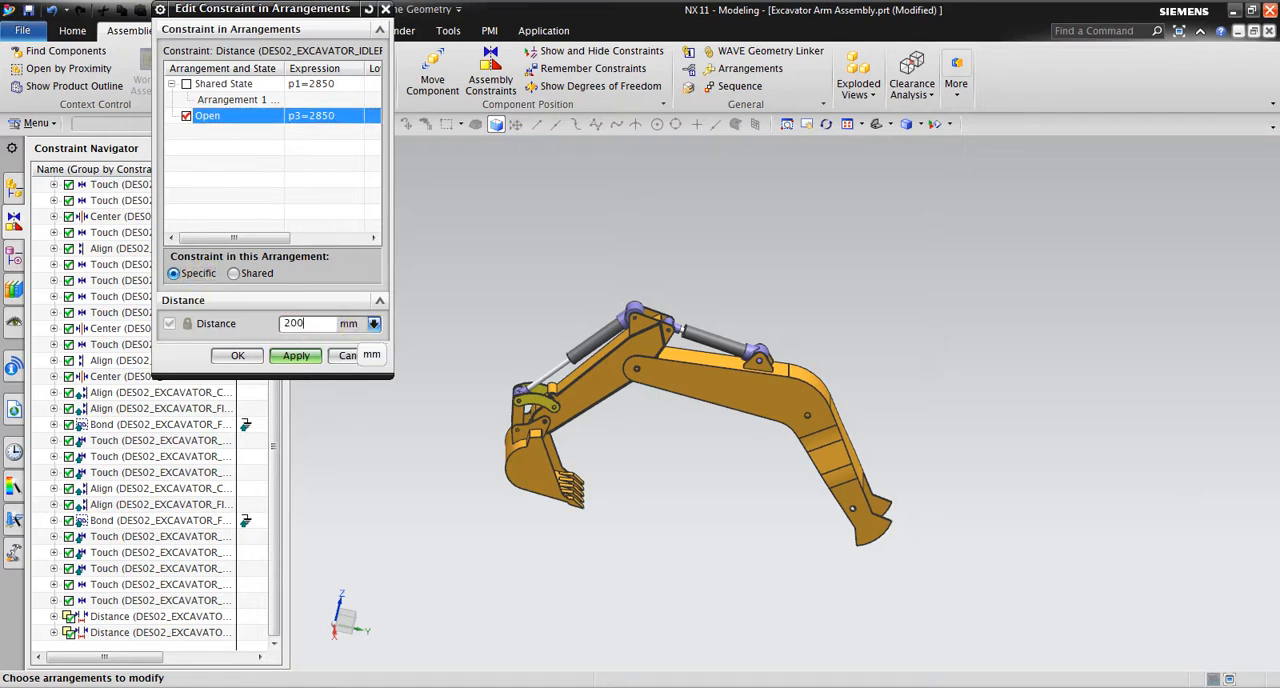
{"action": "type", "text": "2000"}
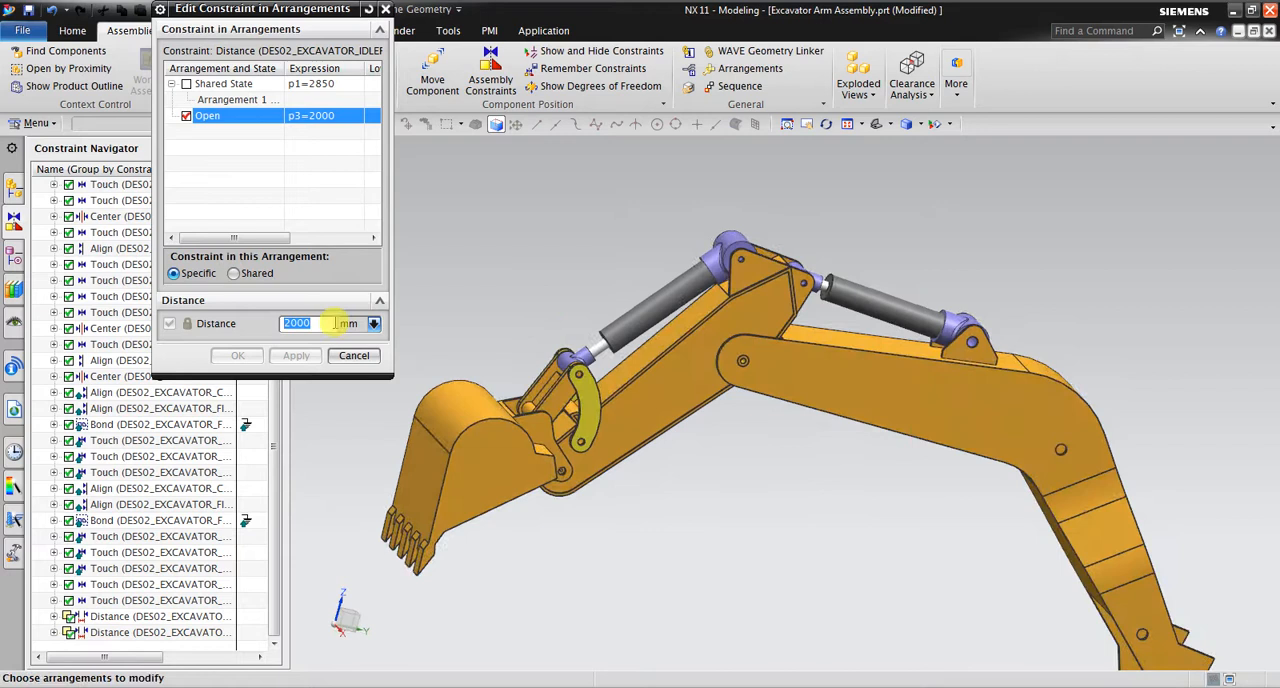
{"action": "type", "text": "1950"}
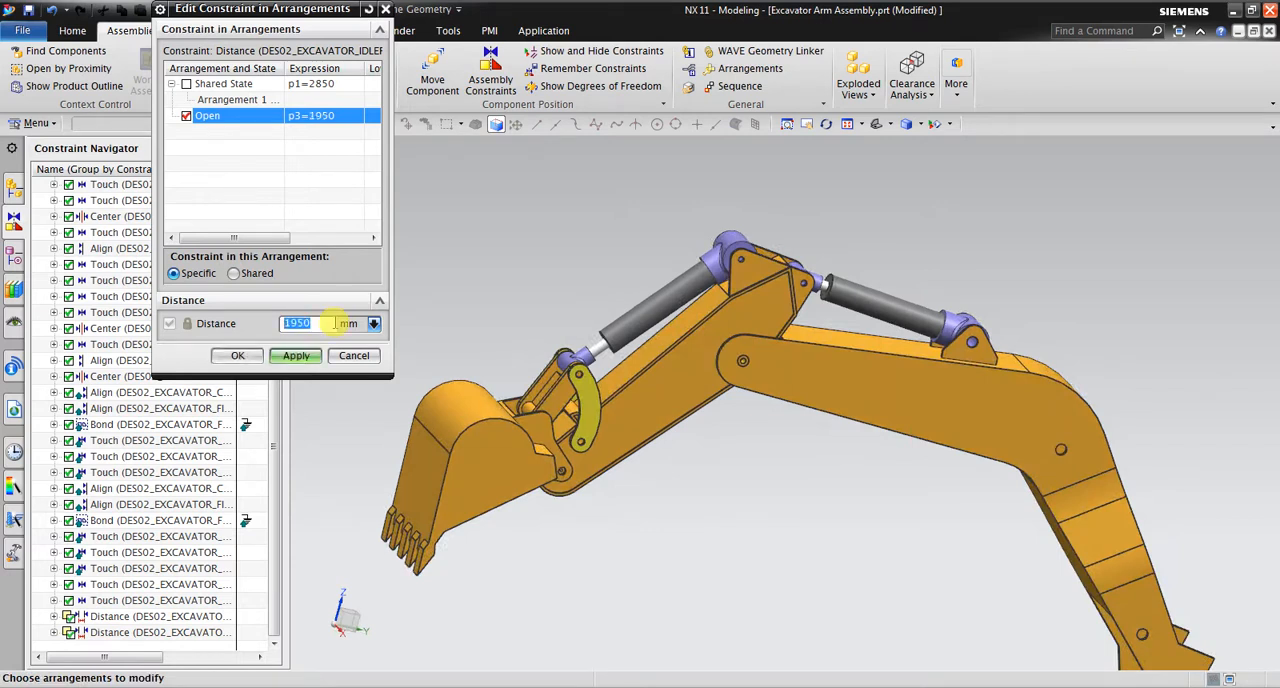
{"action": "left_click", "coordinate": [296, 356]}
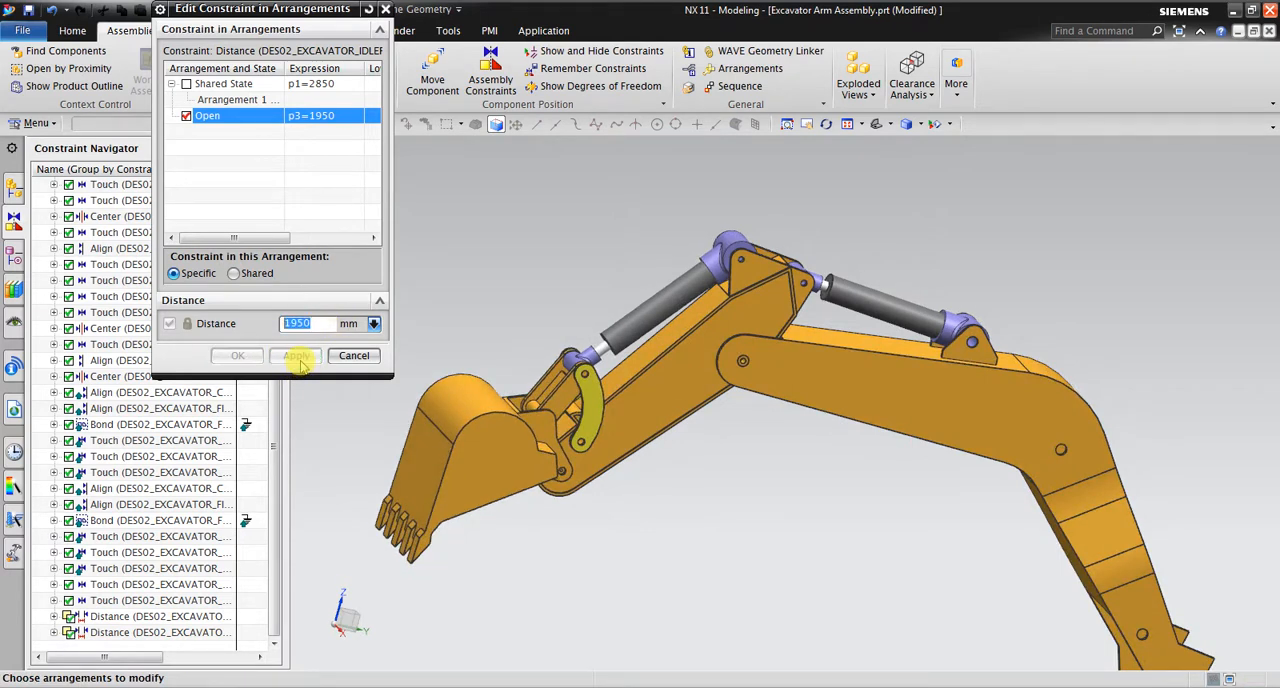
{"action": "left_click", "coordinate": [236, 356]}
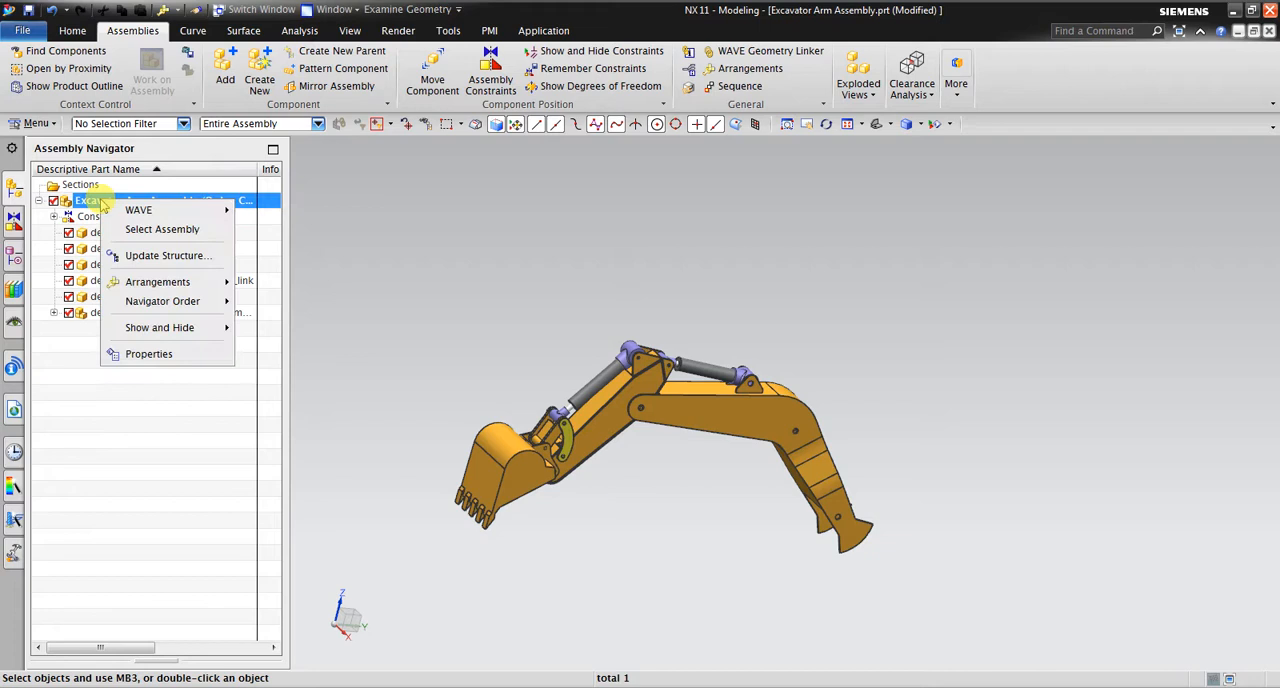
{"action": "mouse_move", "coordinate": [156, 280]}
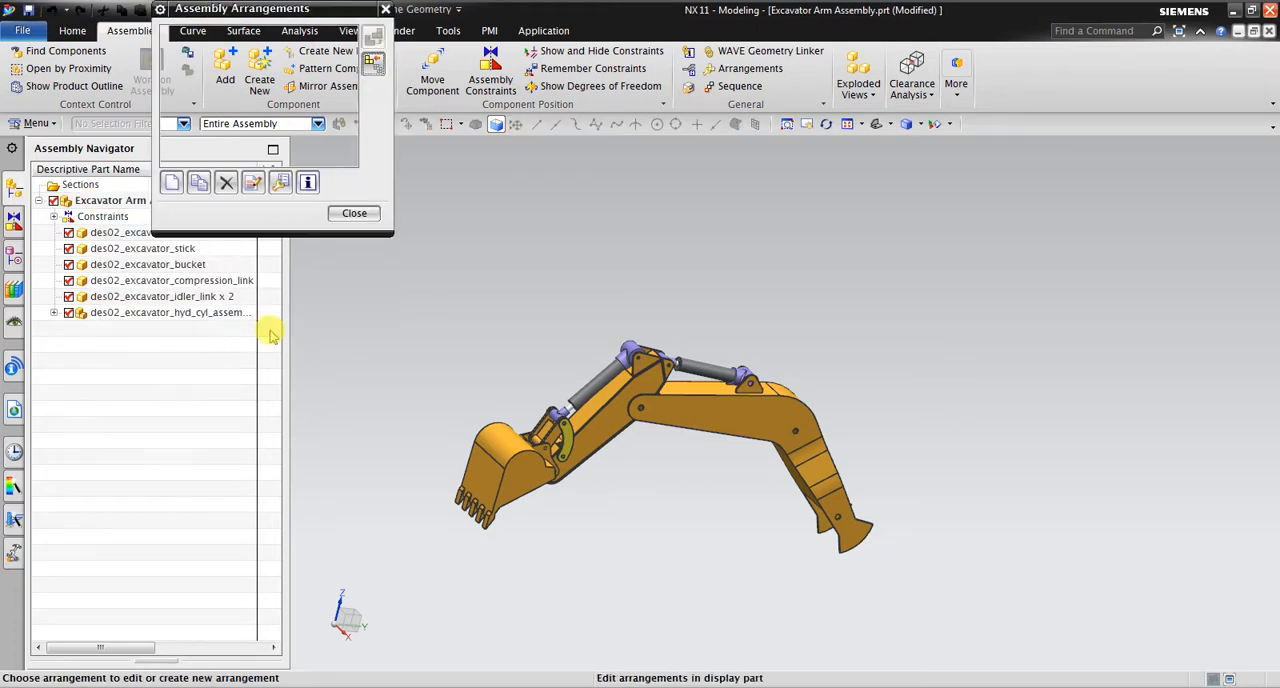
- Create a third arrangement named Close on the top-level assembly and reopen its Arrangements options
{"action": "left_click", "coordinate": [172, 182]}
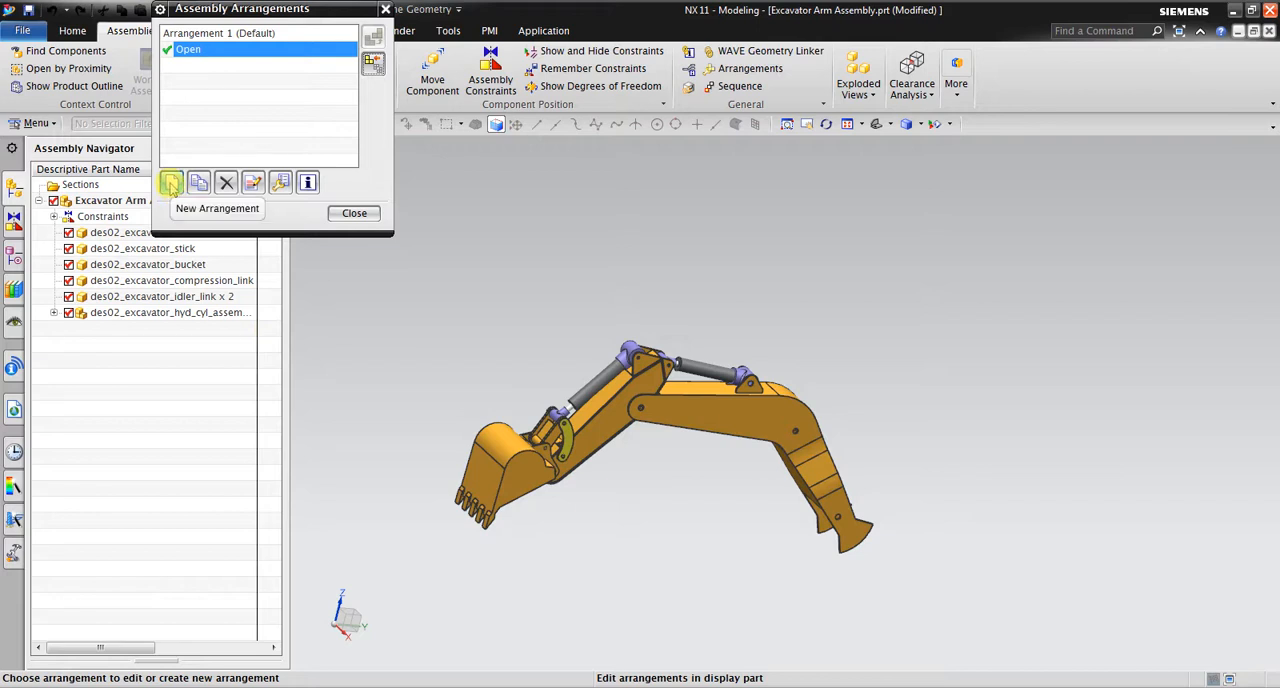
{"action": "left_click", "coordinate": [172, 182]}
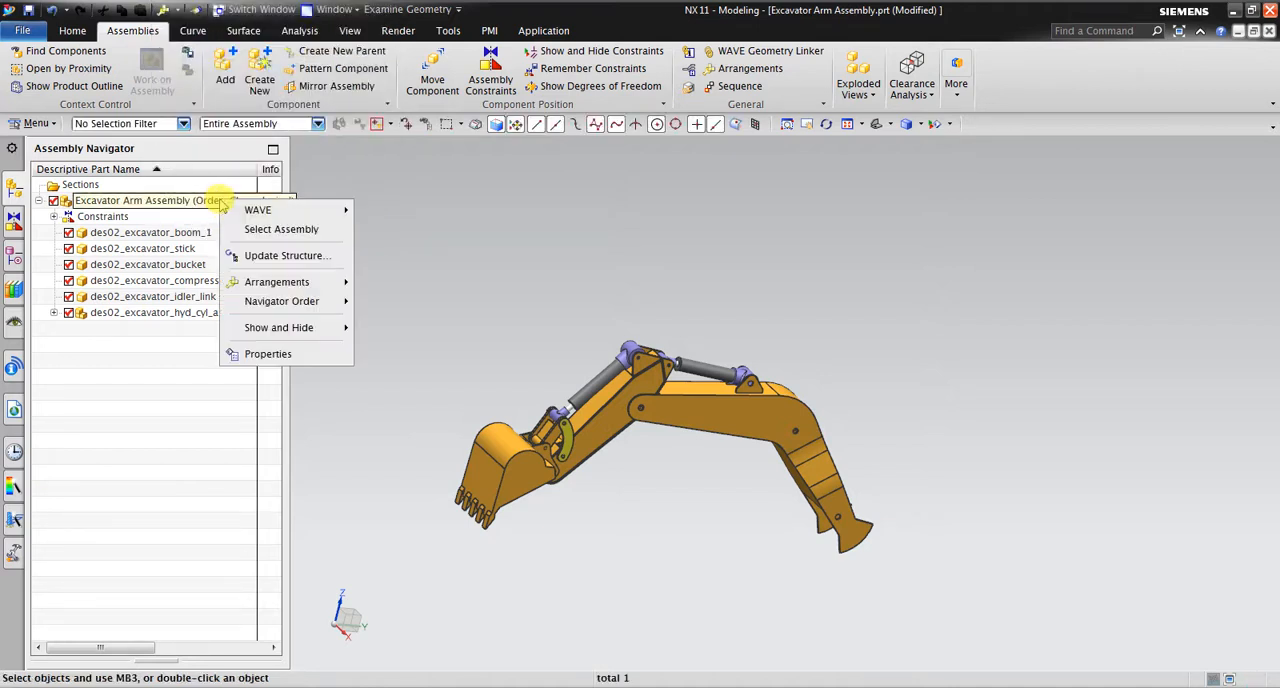
{"action": "mouse_move", "coordinate": [276, 280]}
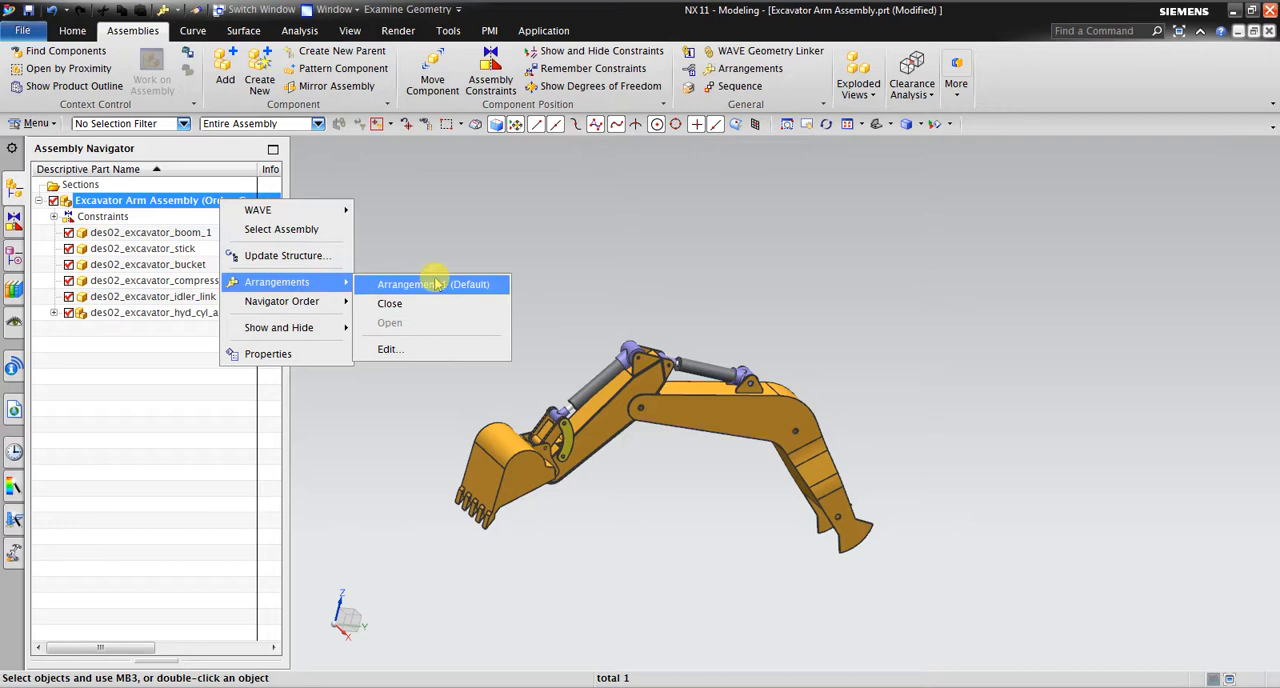
{"action": "mouse_move", "coordinate": [420, 304]}
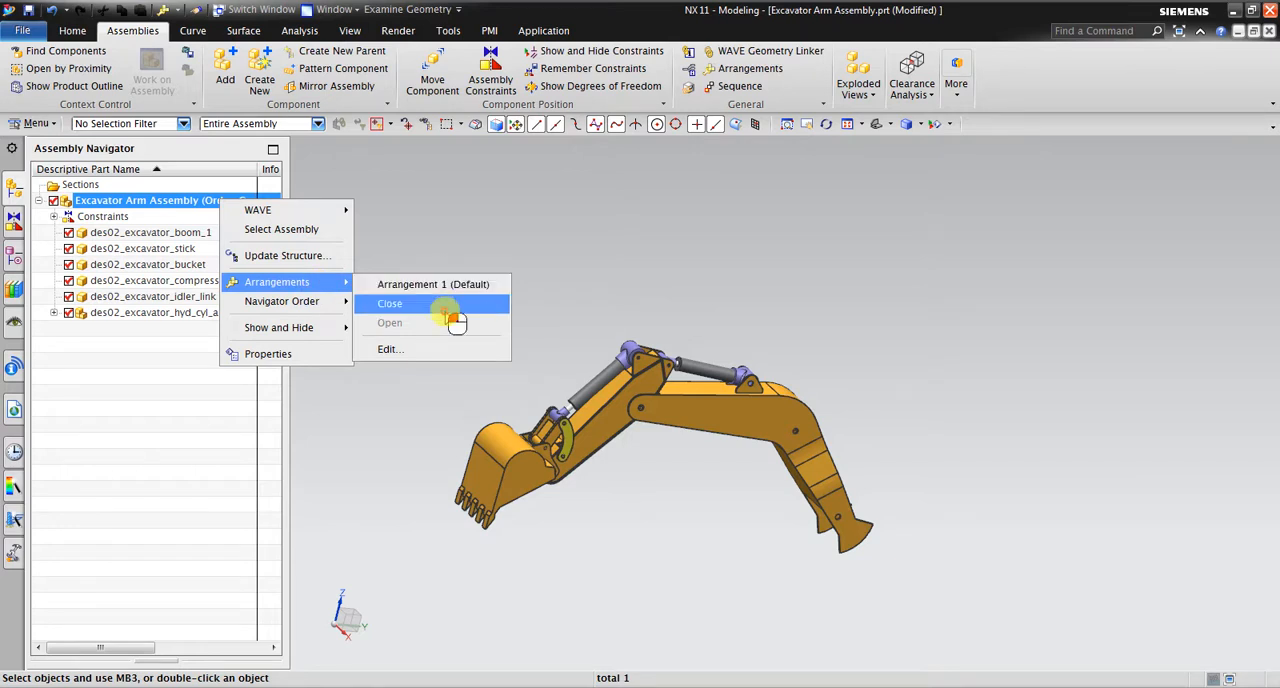
{"action": "left_click", "coordinate": [390, 304]}
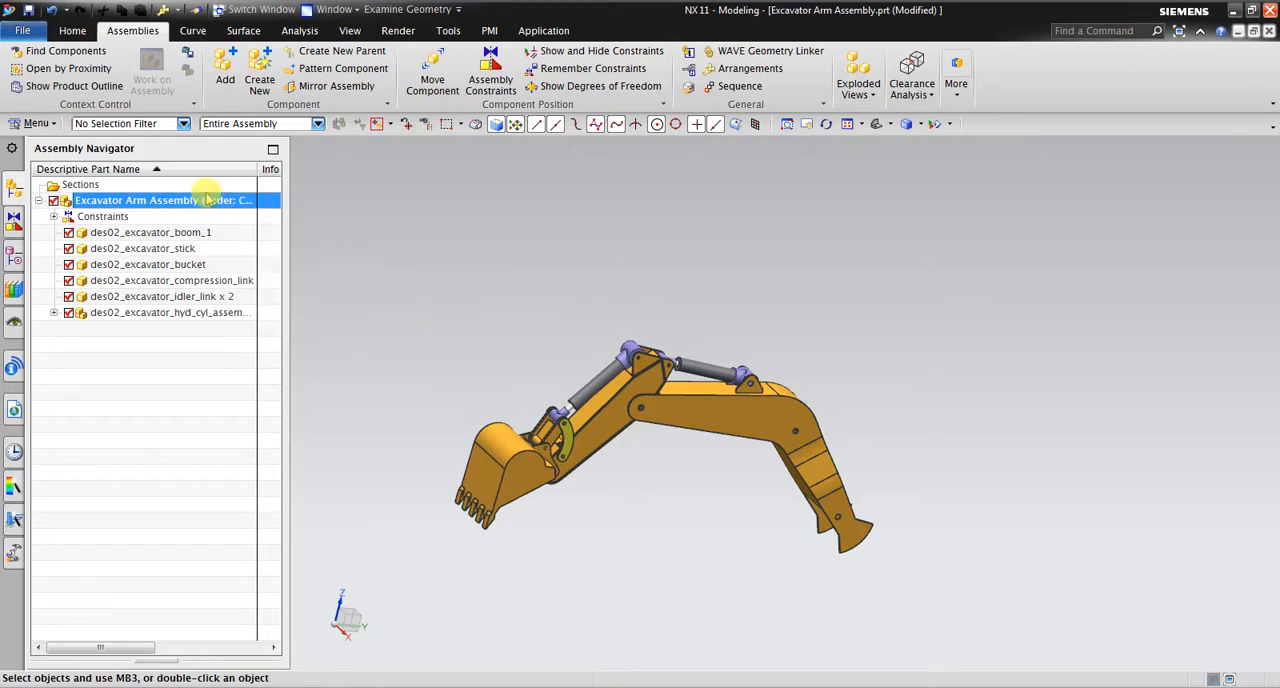
{"action": "right_click", "coordinate": [164, 200]}
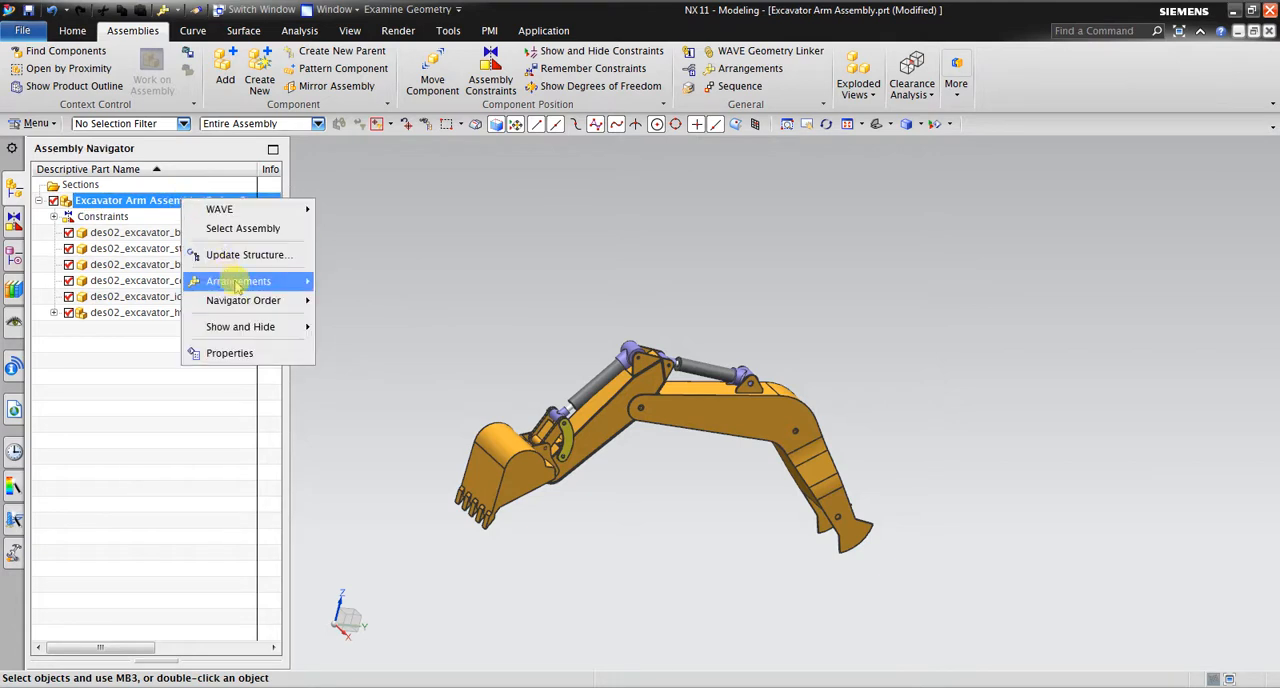
{"action": "mouse_move", "coordinate": [238, 280]}
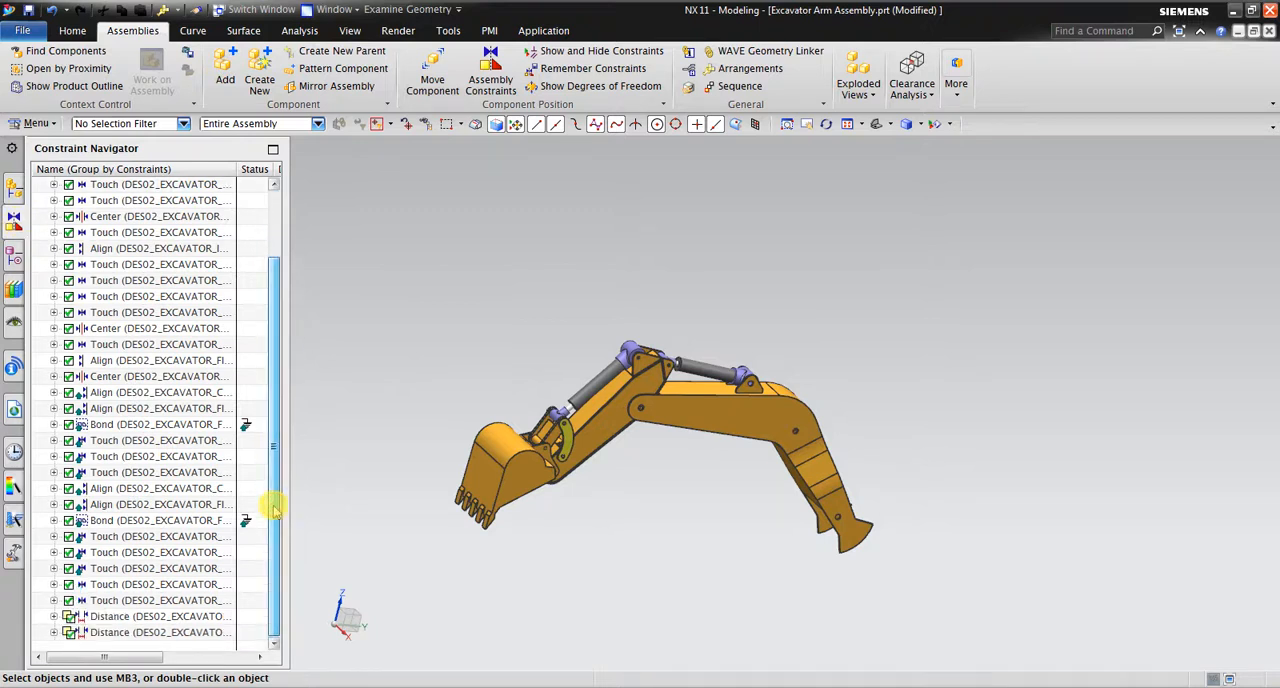
- Set the stick cylinder Close-arrangement distance to 3000 mm after trying 2300, 2500 and 2800
{"action": "right_click", "coordinate": [110, 616]}
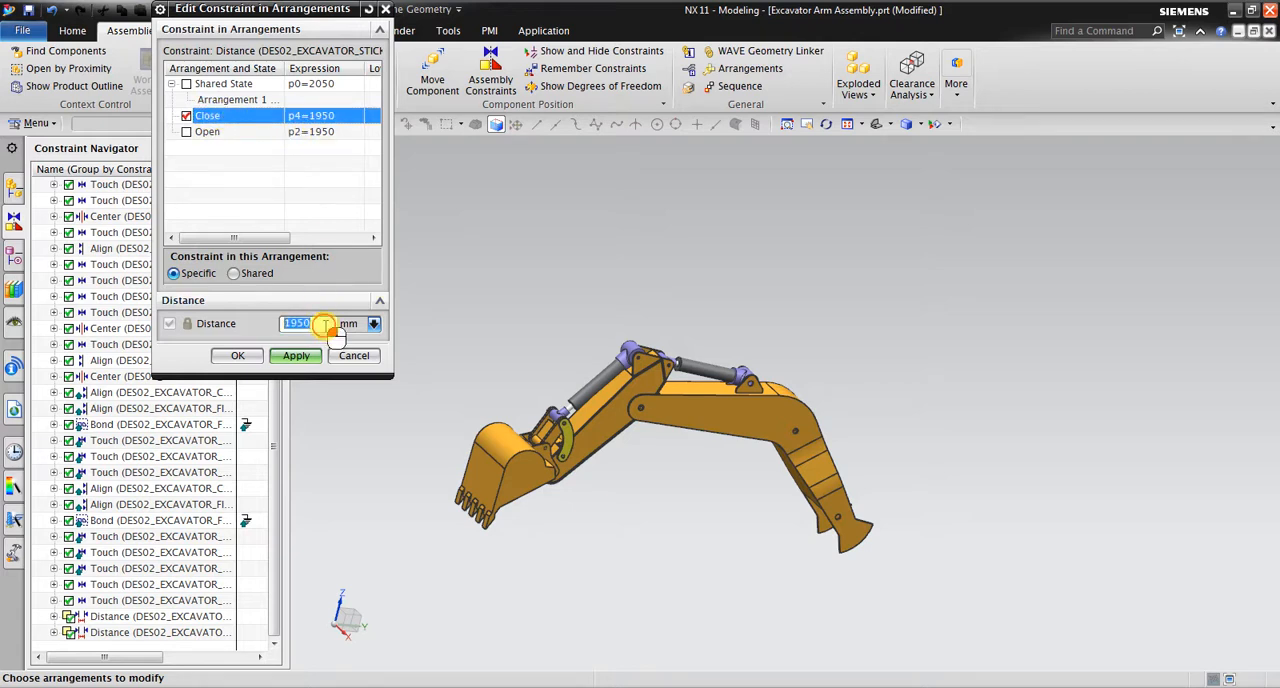
{"action": "type", "text": "2300"}
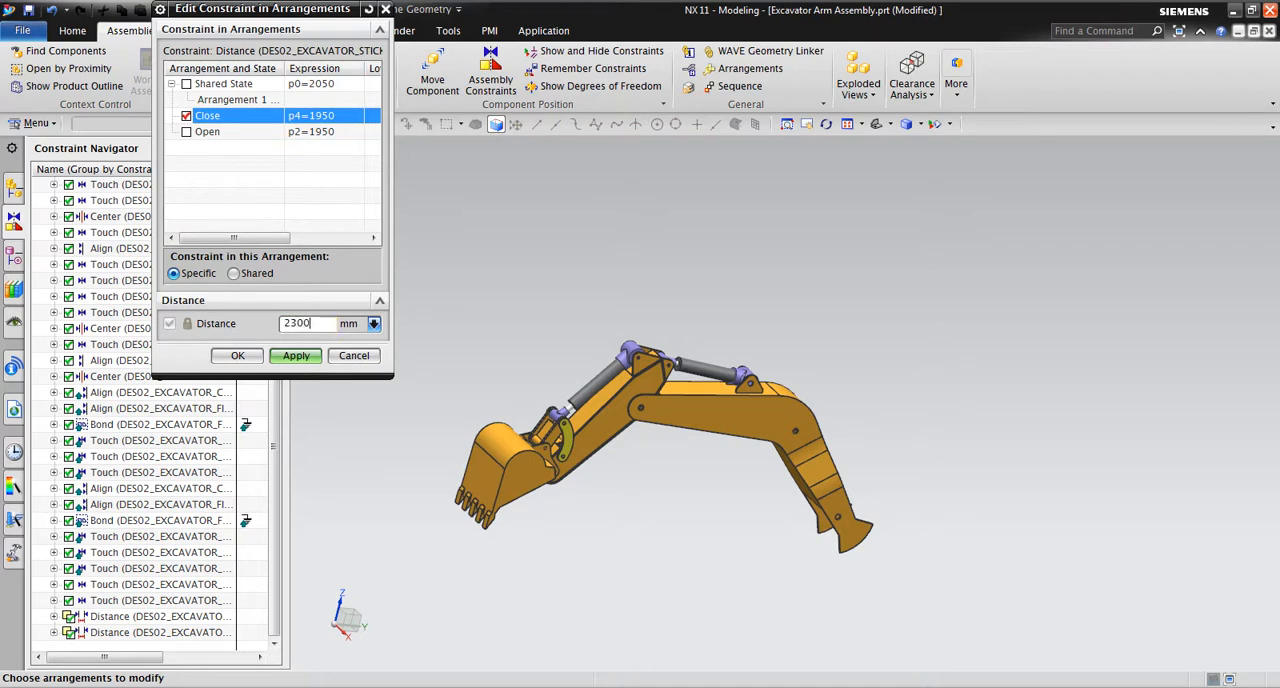
{"action": "left_click", "coordinate": [296, 356]}
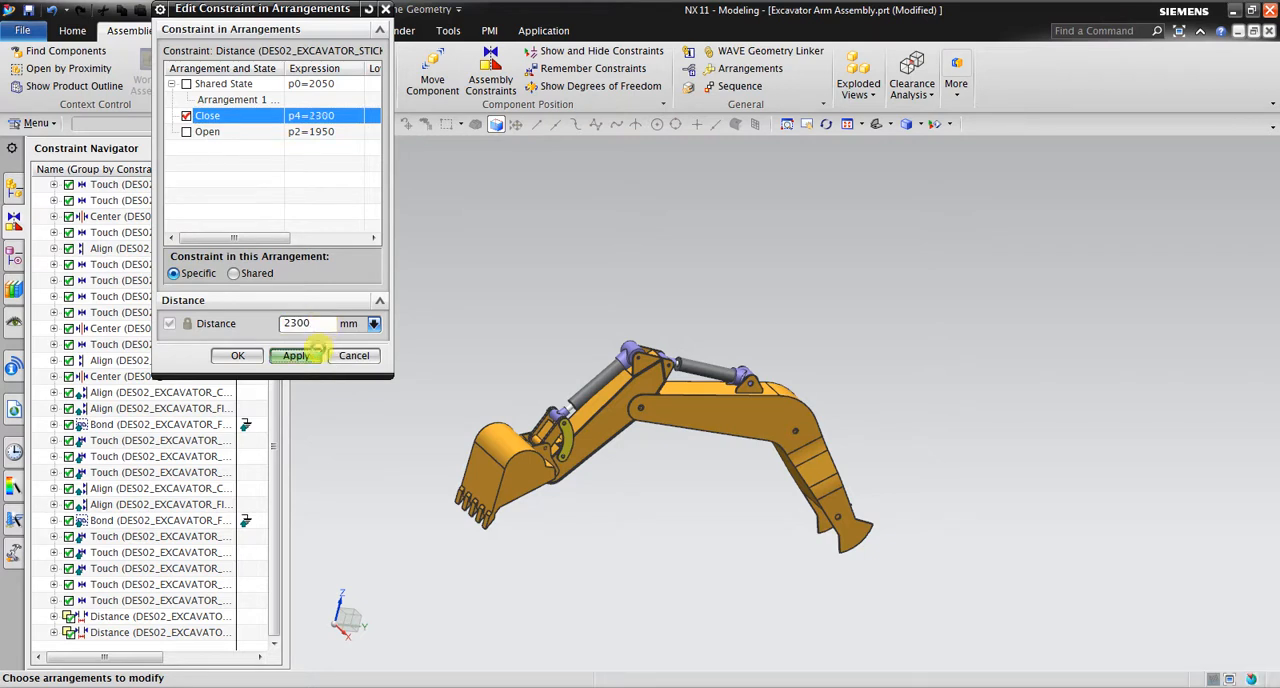
{"action": "type", "text": "2"}
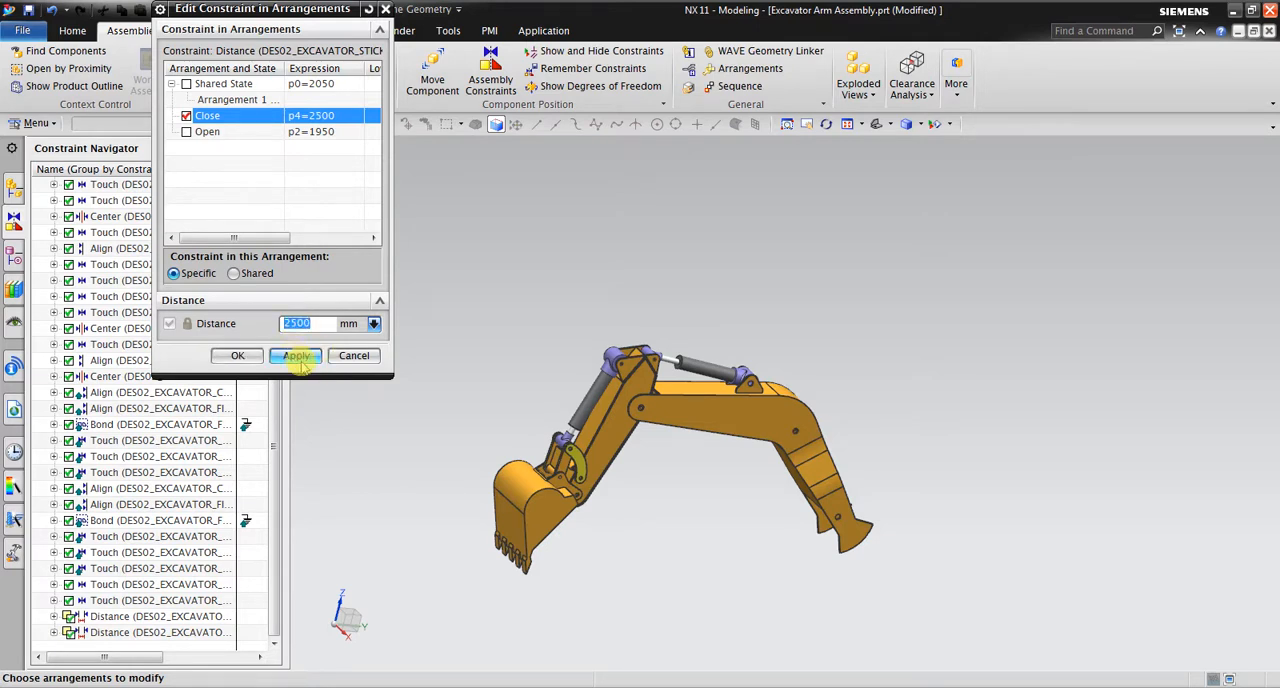
{"action": "left_click", "coordinate": [296, 356]}
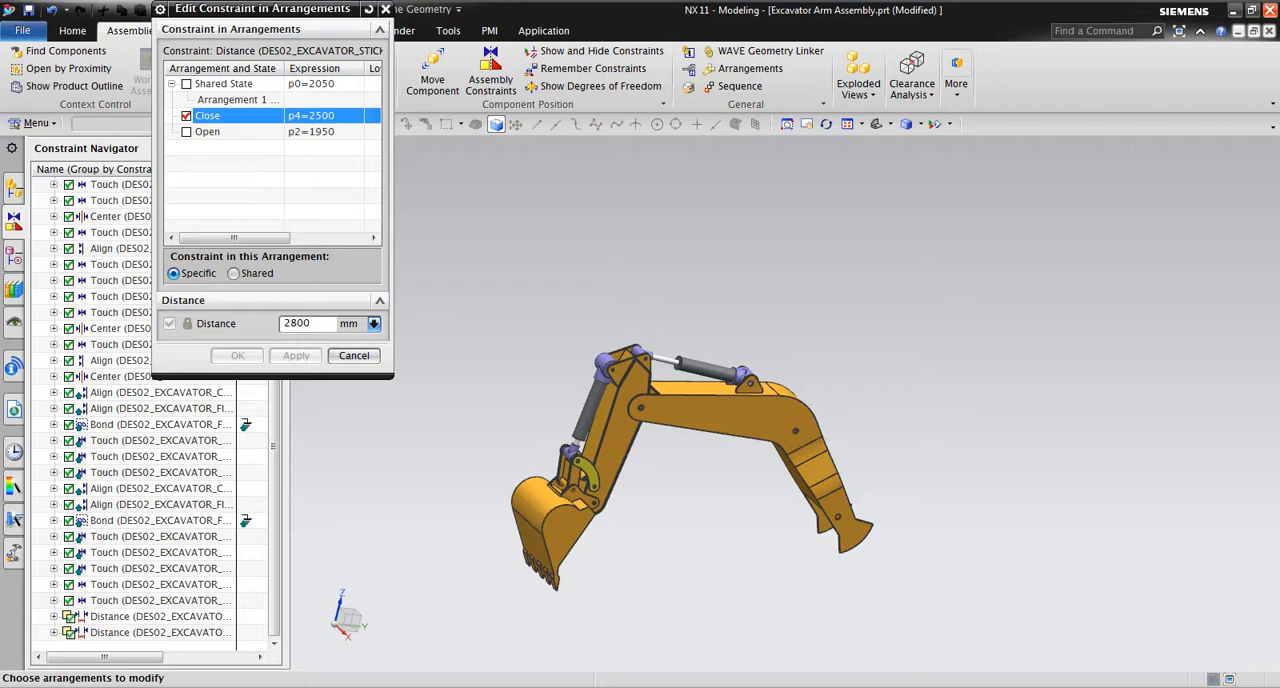
{"action": "type", "text": "2800"}
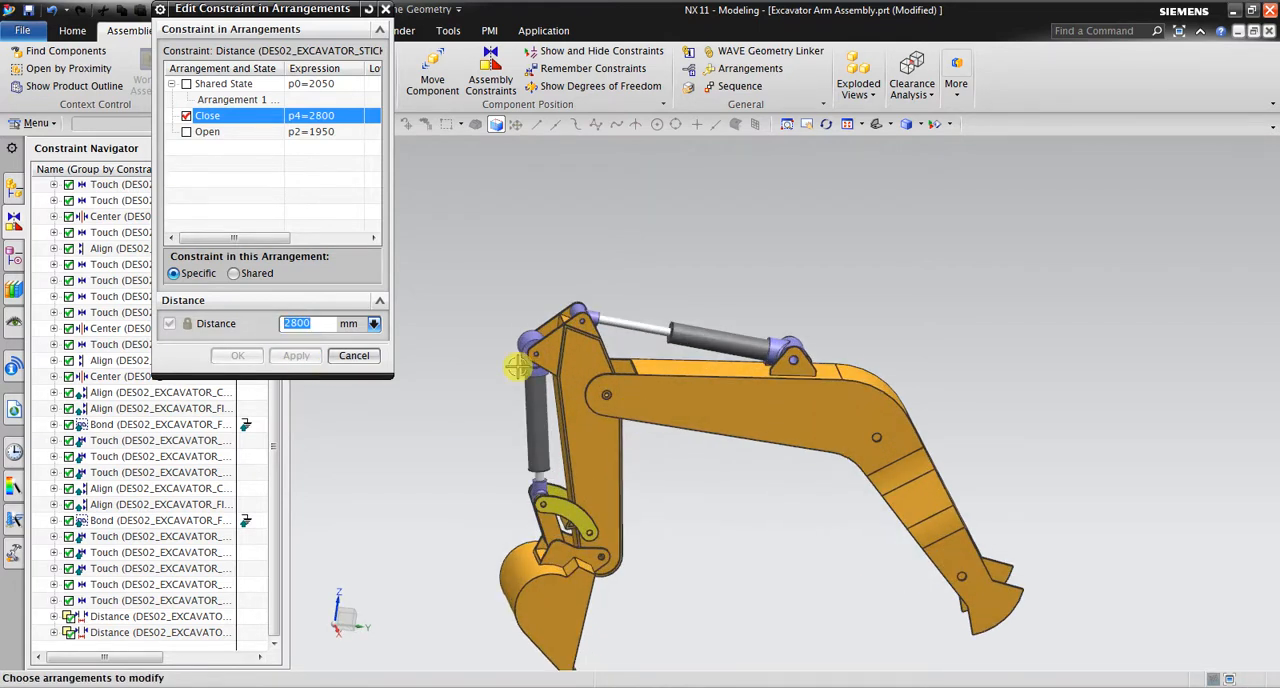
{"action": "type", "text": "3000"}
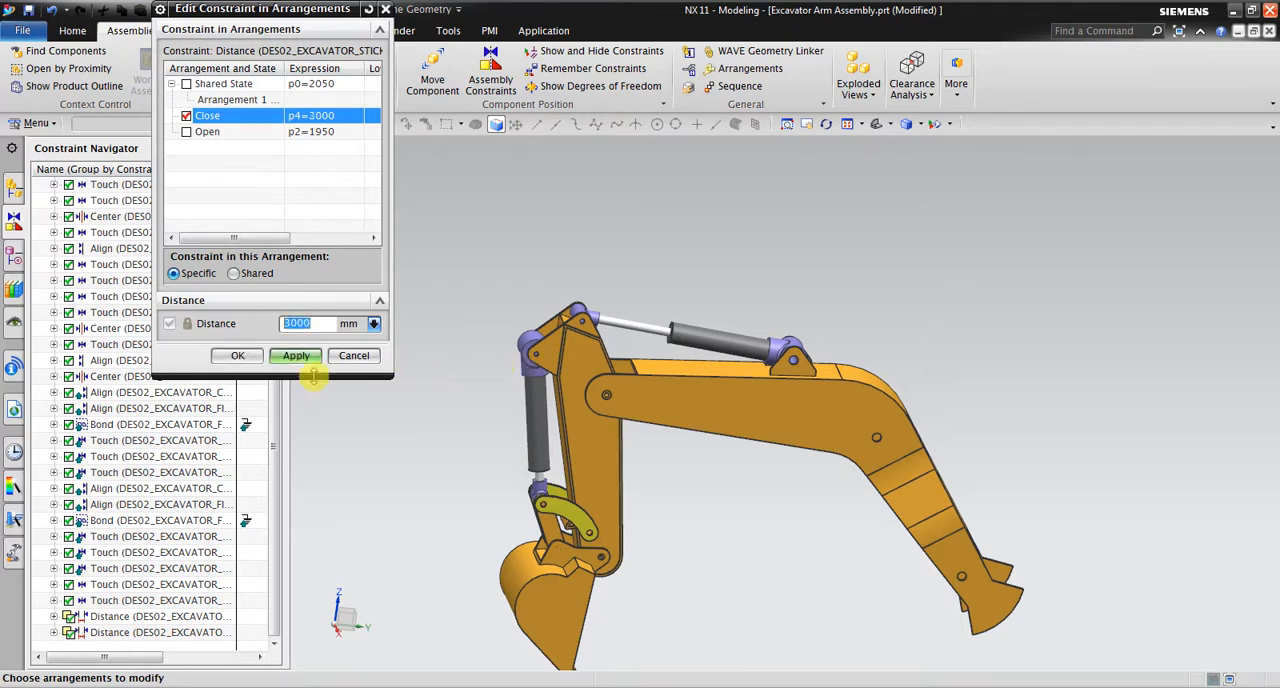
{"action": "left_click", "coordinate": [296, 356]}
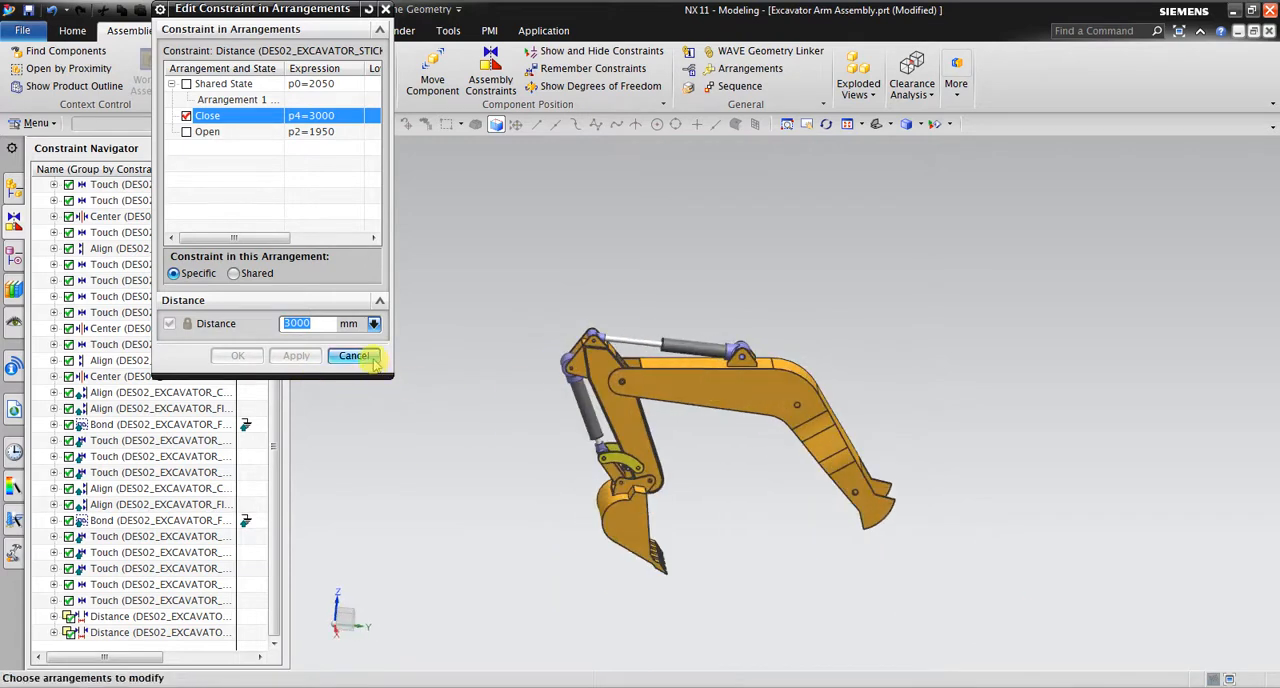
{"action": "left_click", "coordinate": [352, 356]}
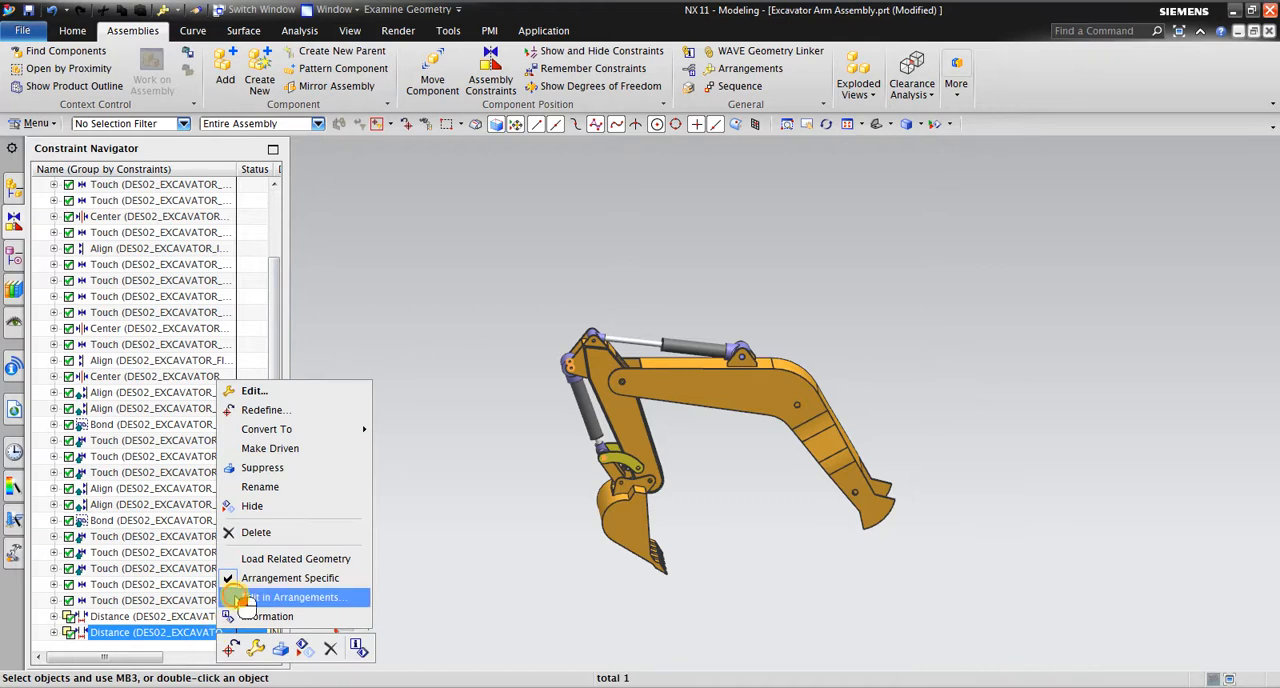
- Give the idler-link distance constraint a value of 2800 mm in the Close arrangement and apply it
{"action": "left_click", "coordinate": [296, 596]}
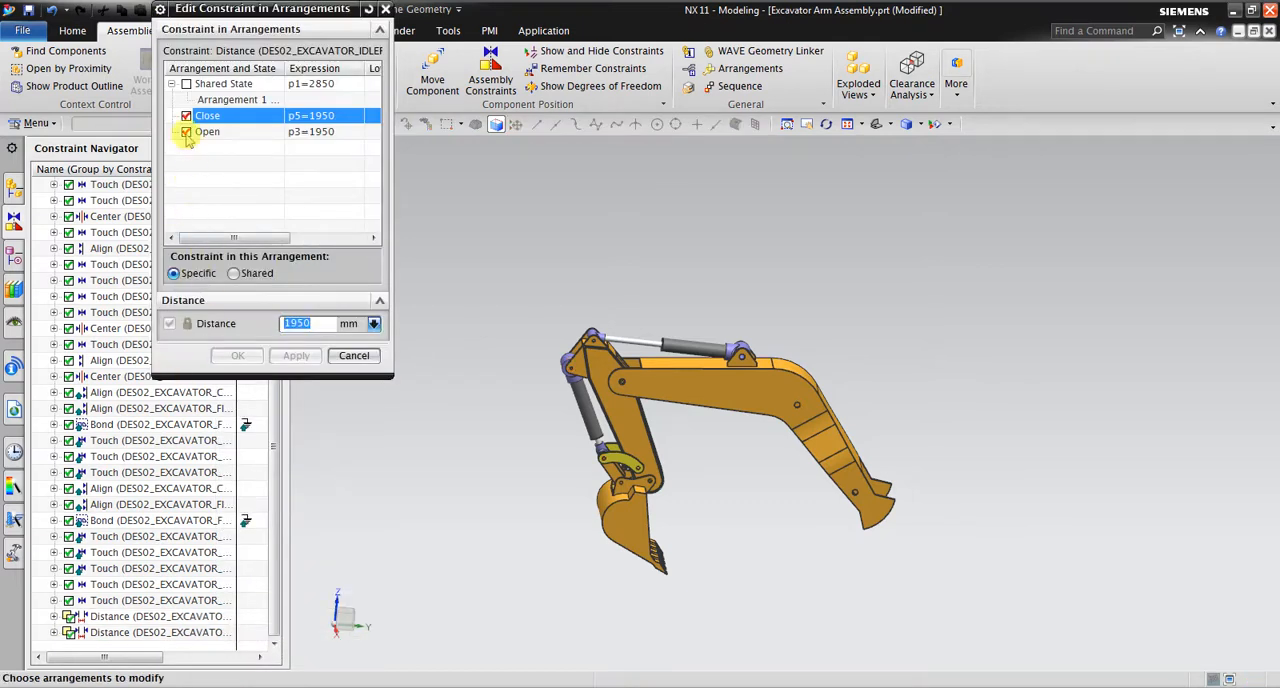
{"action": "left_click", "coordinate": [184, 132]}
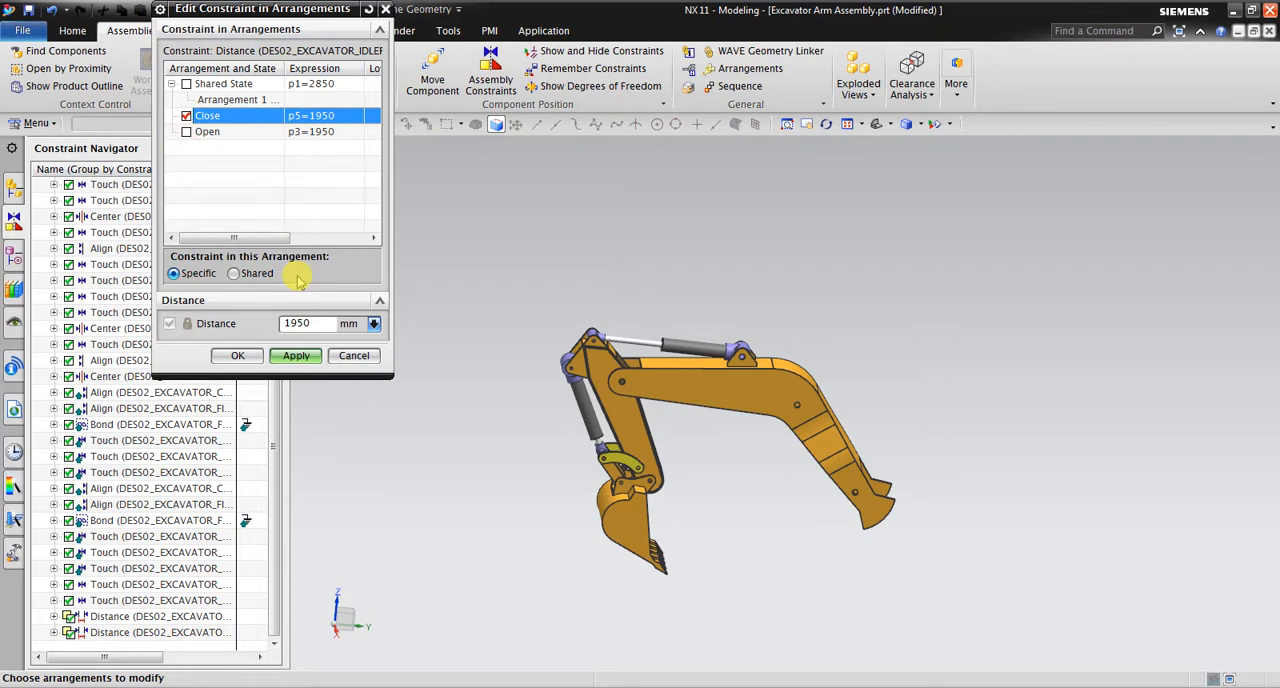
{"action": "left_click", "coordinate": [172, 272]}
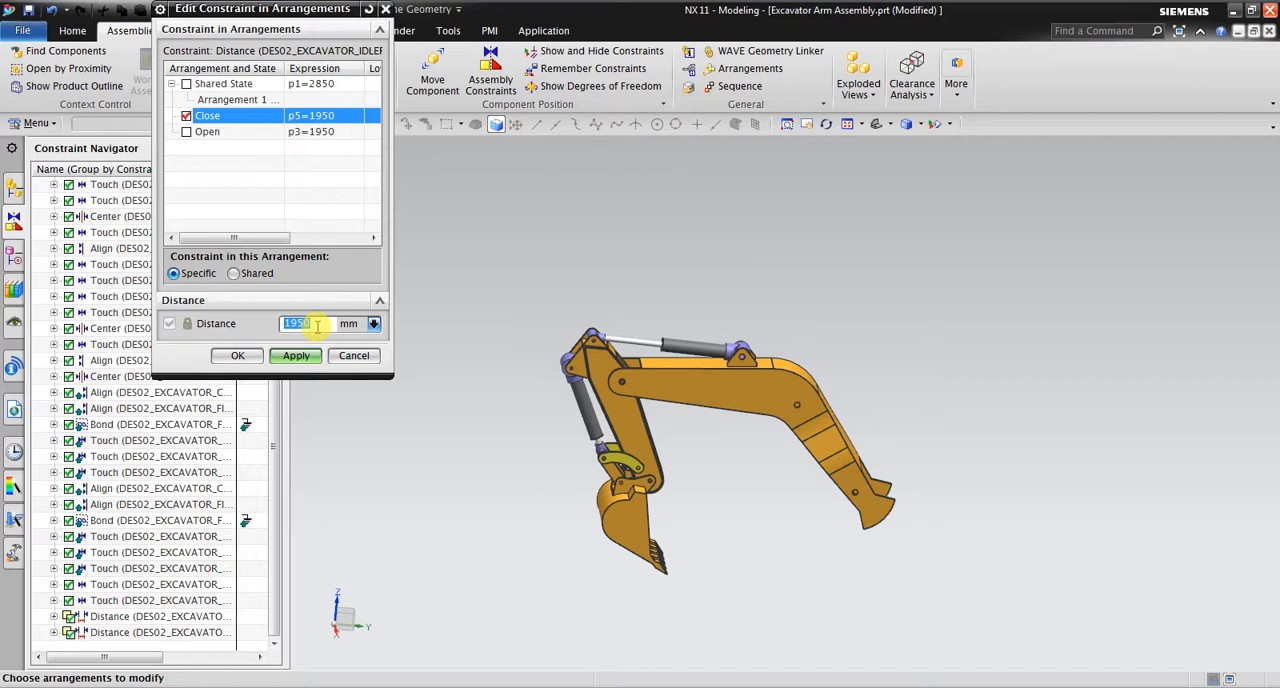
{"action": "type", "text": "2800"}
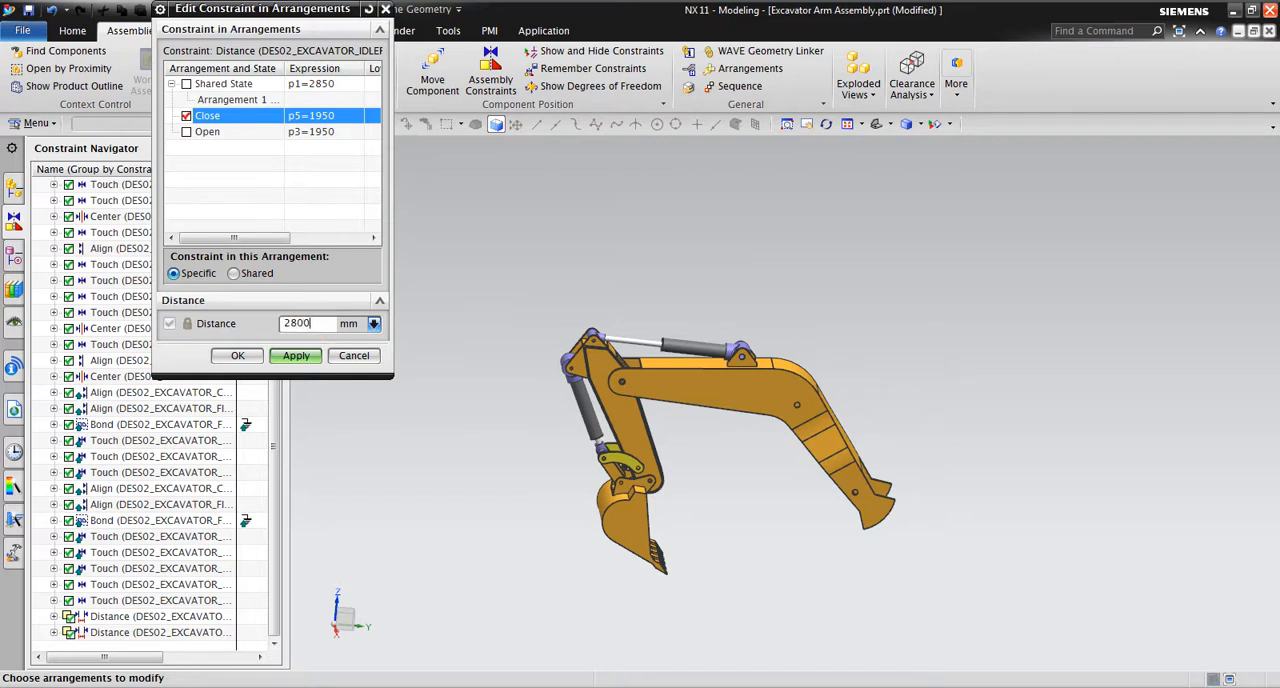
{"action": "left_click", "coordinate": [296, 356]}
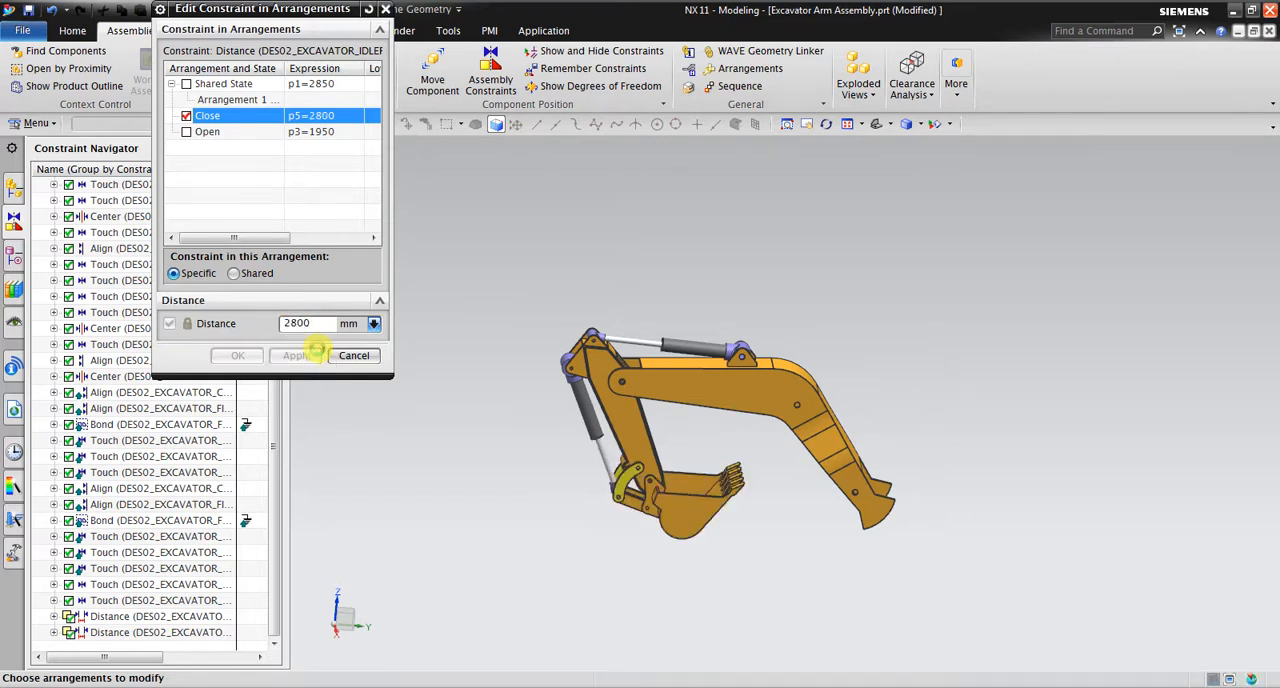
{"action": "left_click_drag", "start_coordinate": [720, 430], "coordinate": [556, 484]}
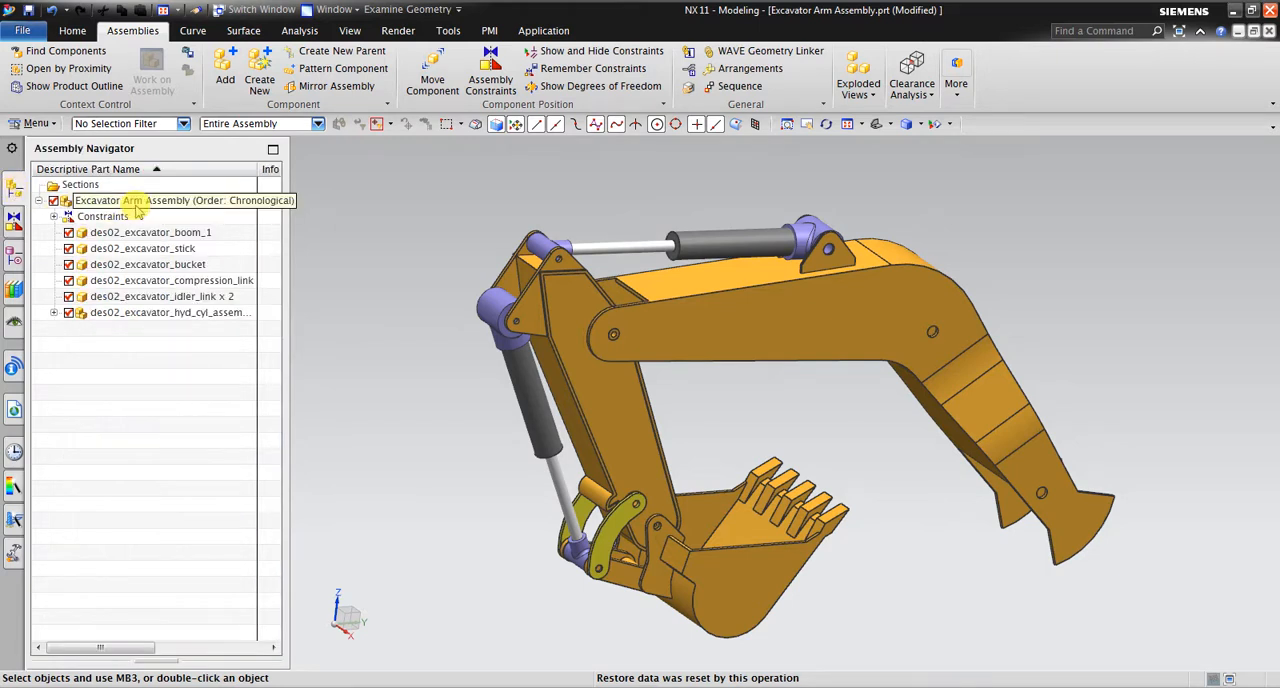
- Flip the assembly between Close and Open via the root's Arrangements menu, ending on Open
{"action": "right_click", "coordinate": [164, 200]}
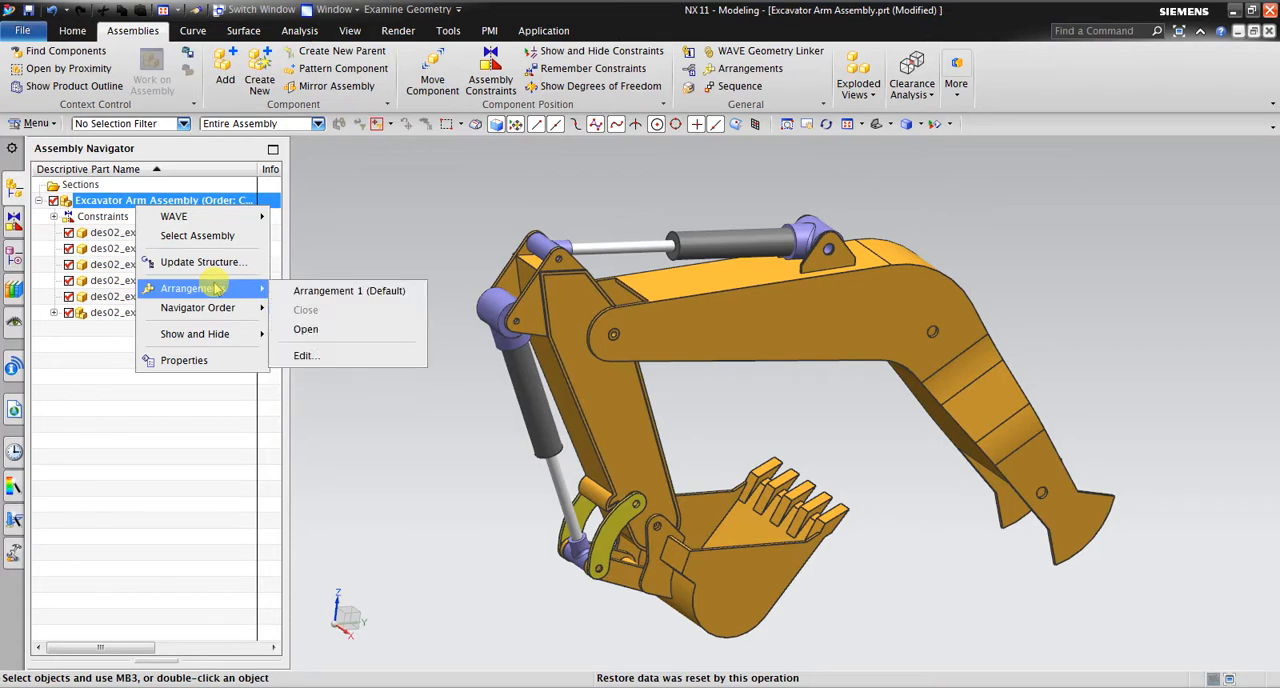
{"action": "left_click", "coordinate": [304, 328]}
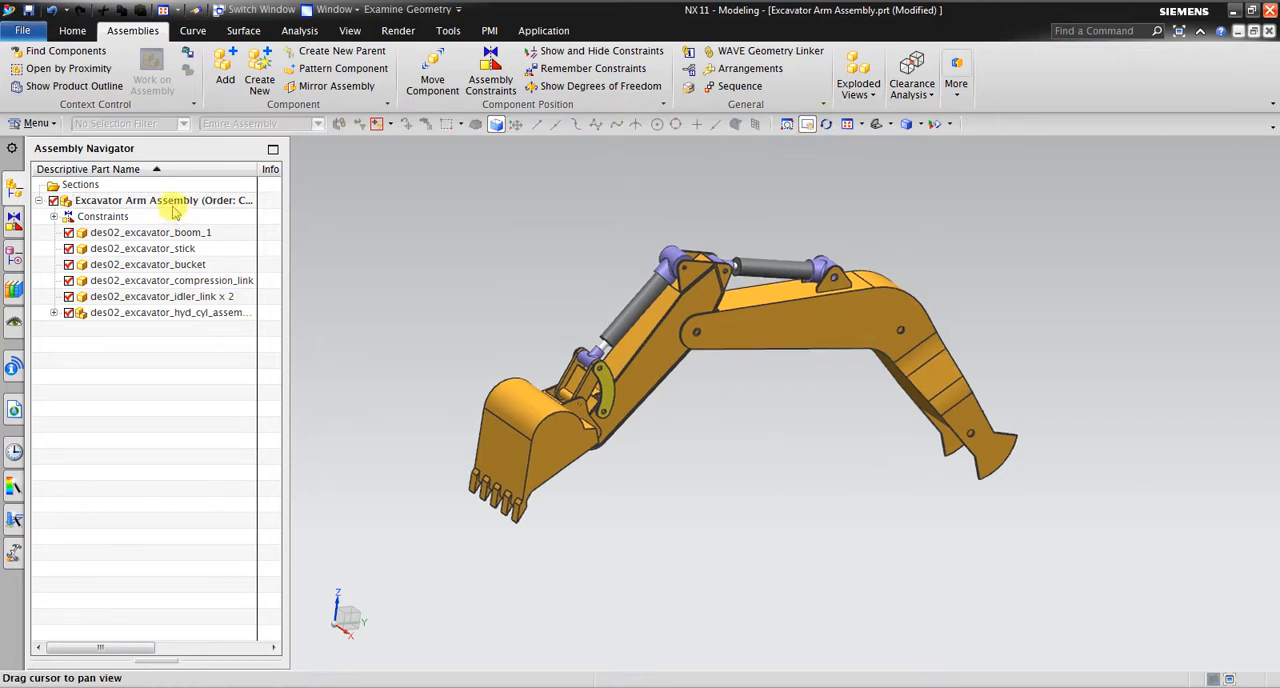
{"action": "right_click", "coordinate": [160, 200]}
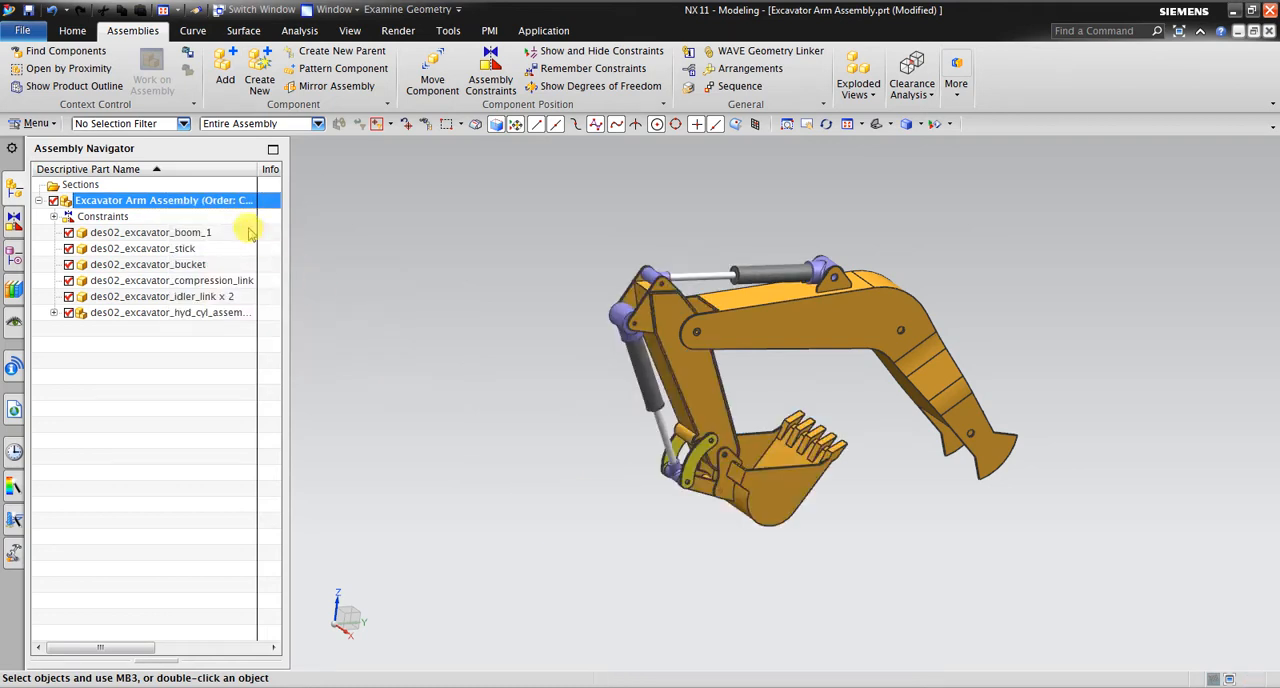
{"action": "right_click", "coordinate": [164, 200]}
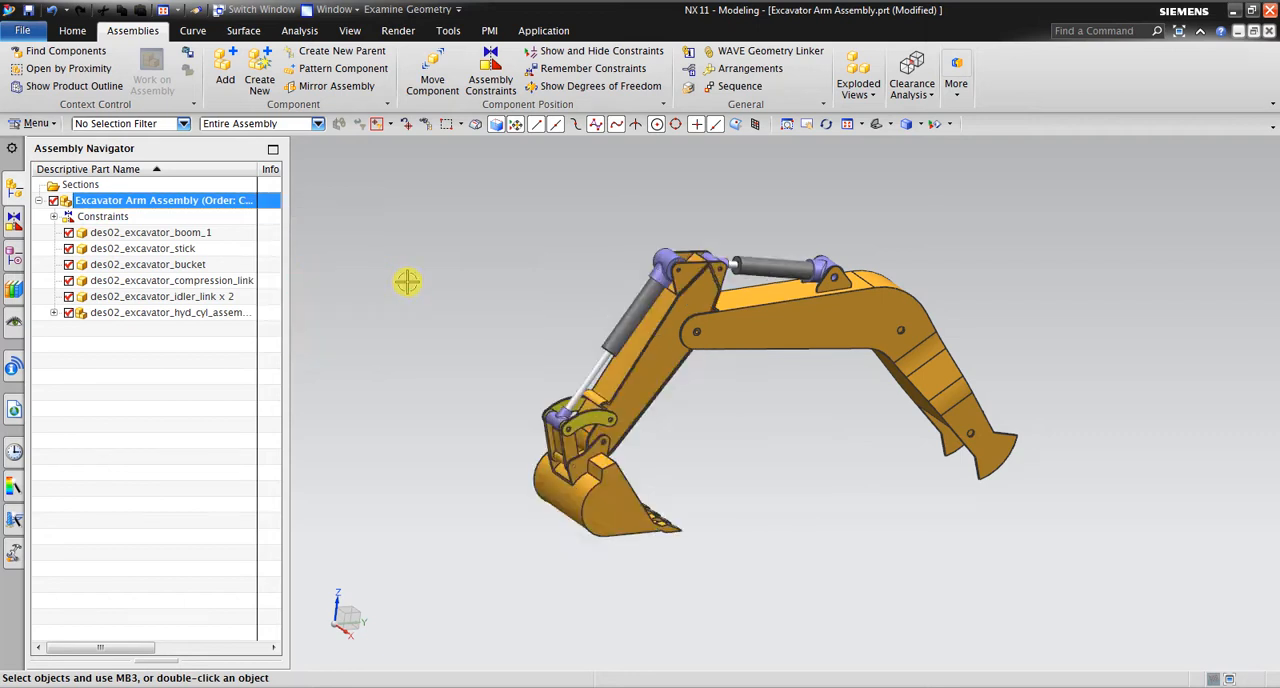
{"action": "right_click", "coordinate": [160, 200]}
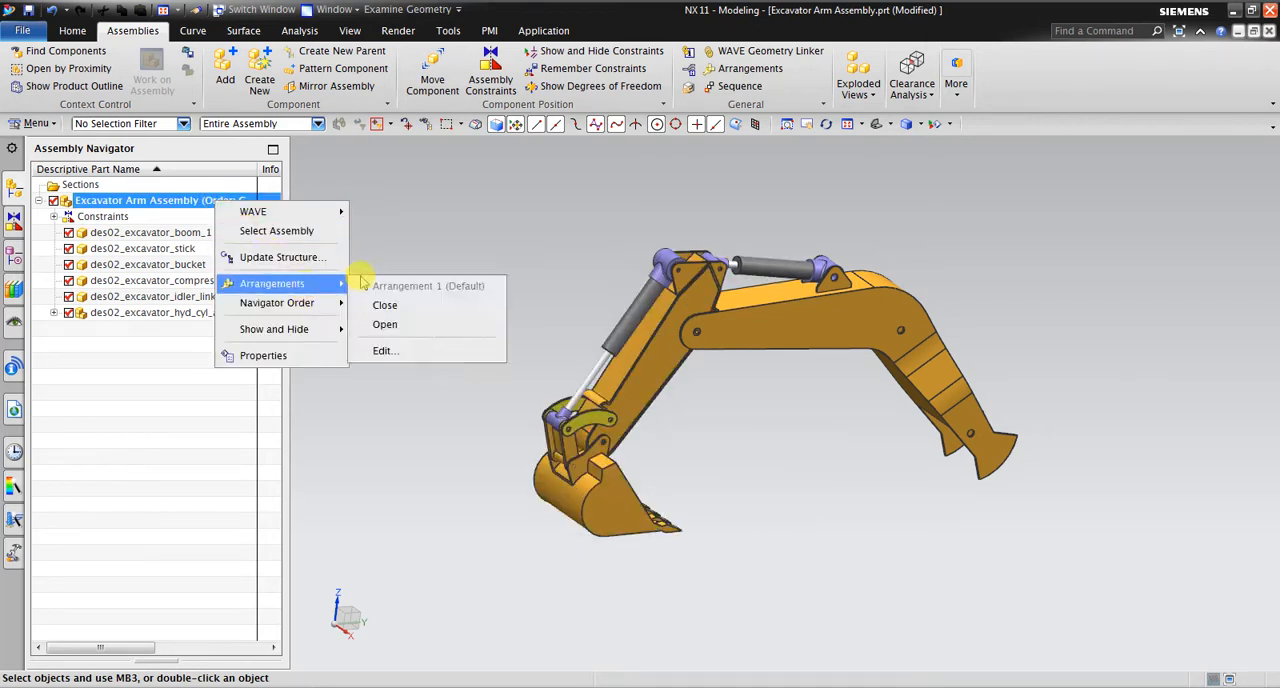
{"action": "mouse_move", "coordinate": [404, 324]}
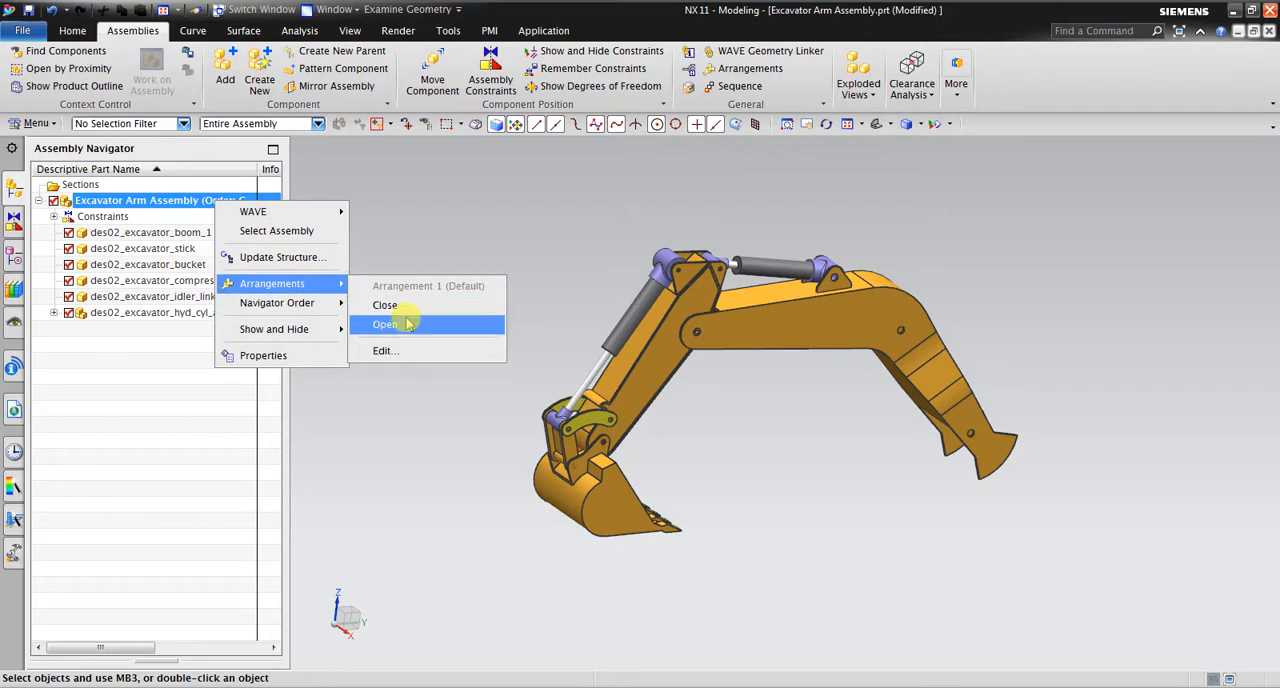
{"action": "left_click", "coordinate": [386, 324]}
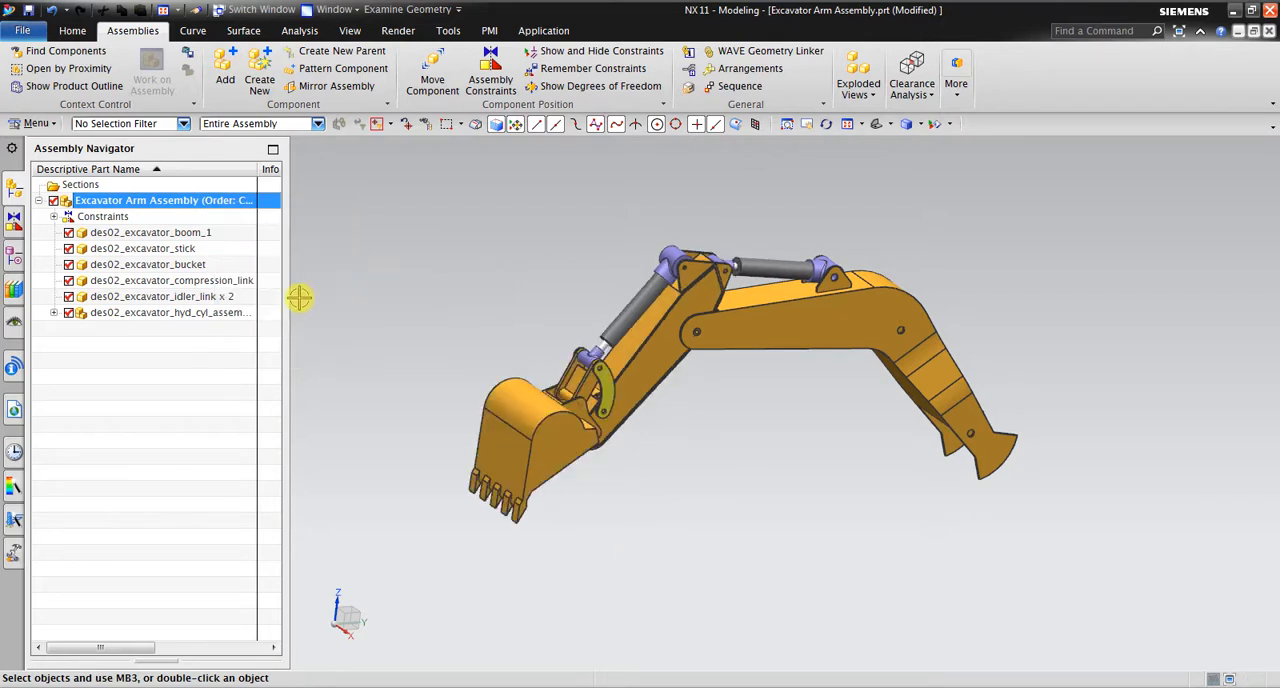